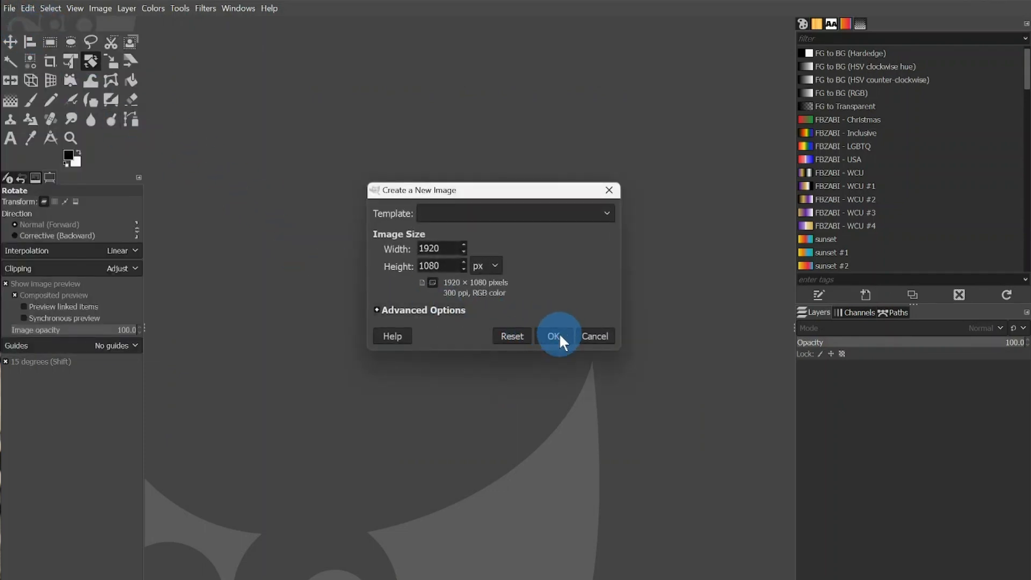
# - Create the 1920×1080 image and add a vertical guide at 50%
pyautogui.click(554, 337)
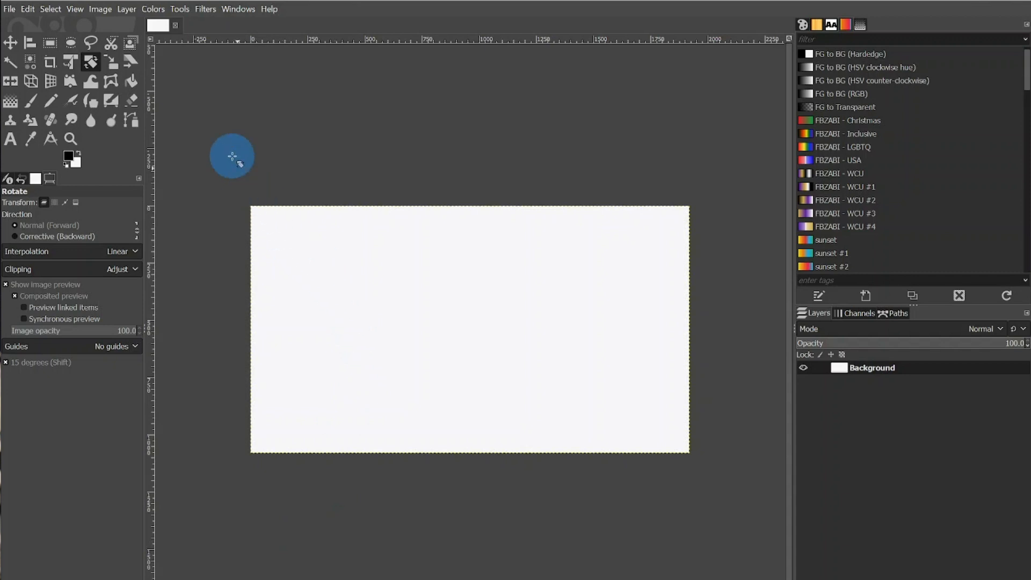
pyautogui.click(100, 8)
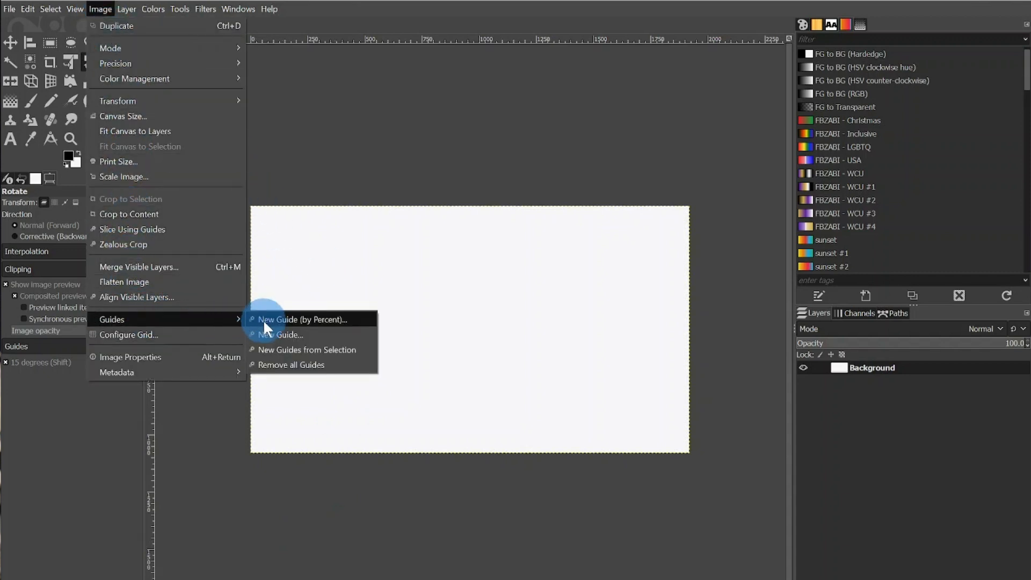
pyautogui.click(303, 321)
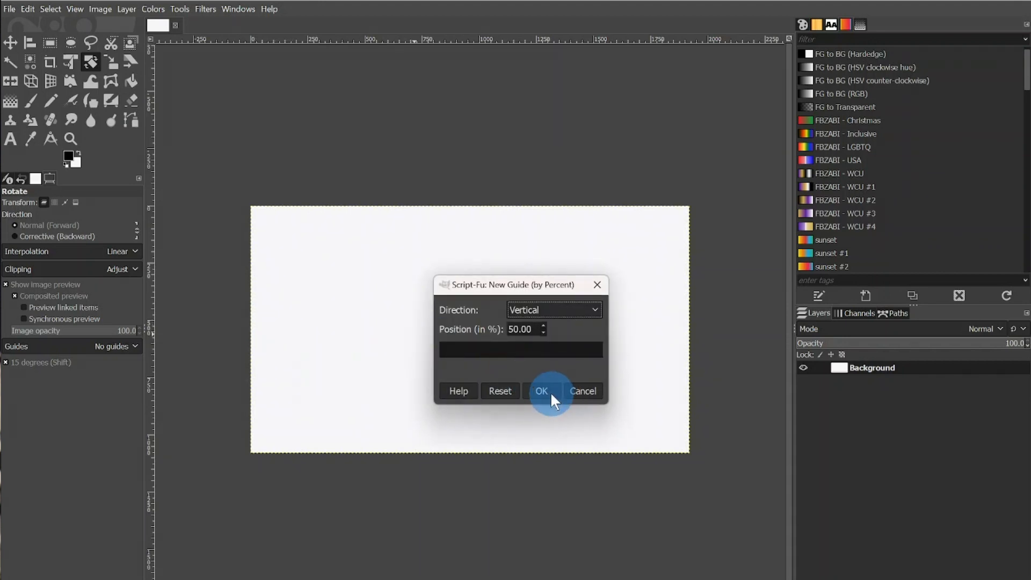
pyautogui.click(542, 391)
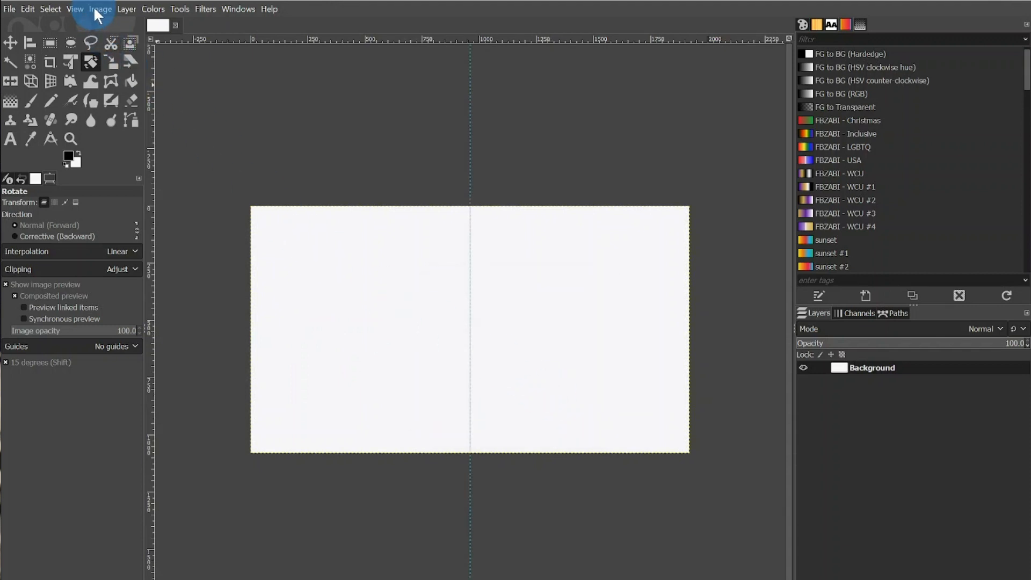
# - Add a horizontal guide at 50% so the guides cross at the canvas centre
pyautogui.click(99, 8)
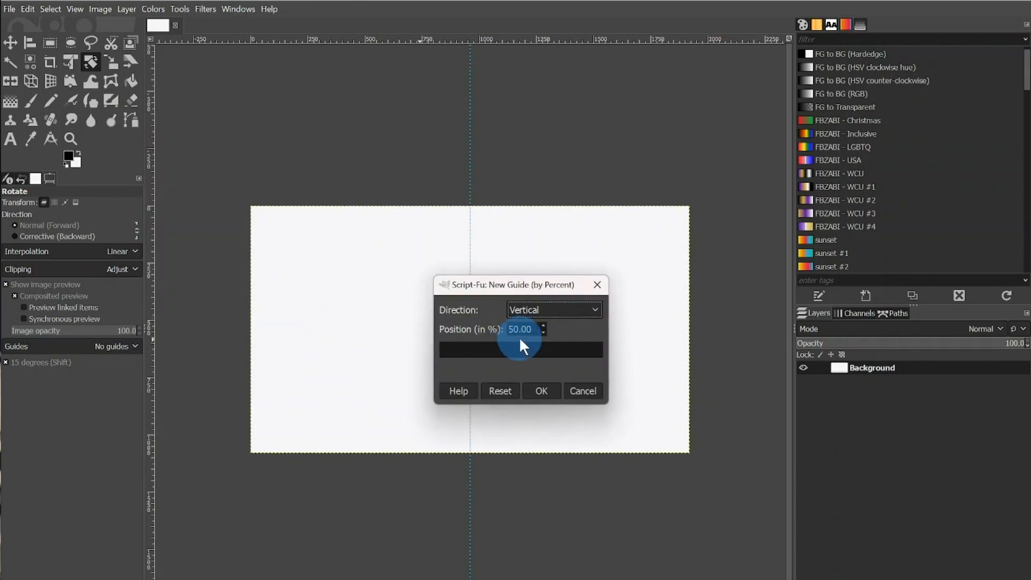
pyautogui.click(552, 309)
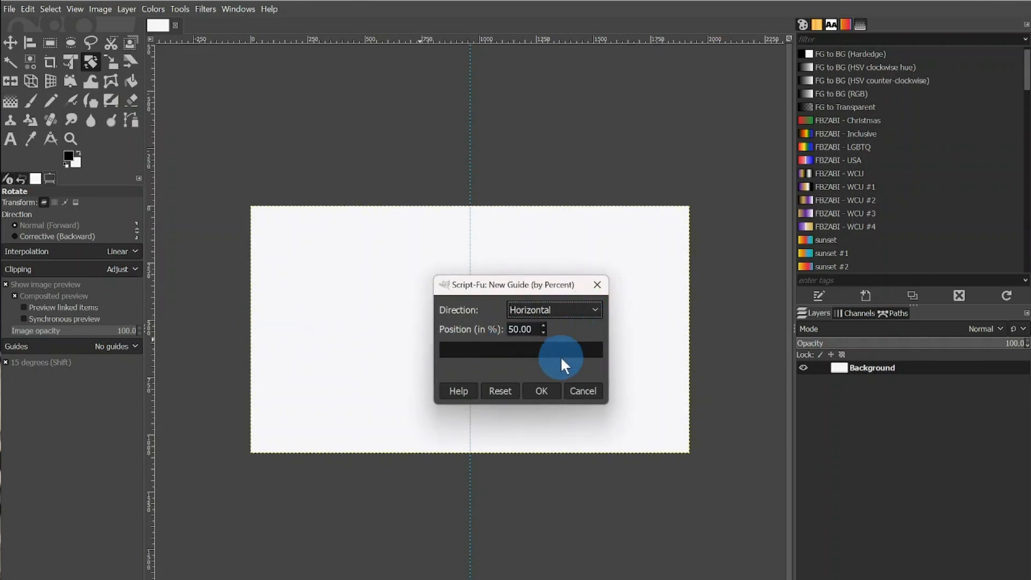
pyautogui.click(540, 391)
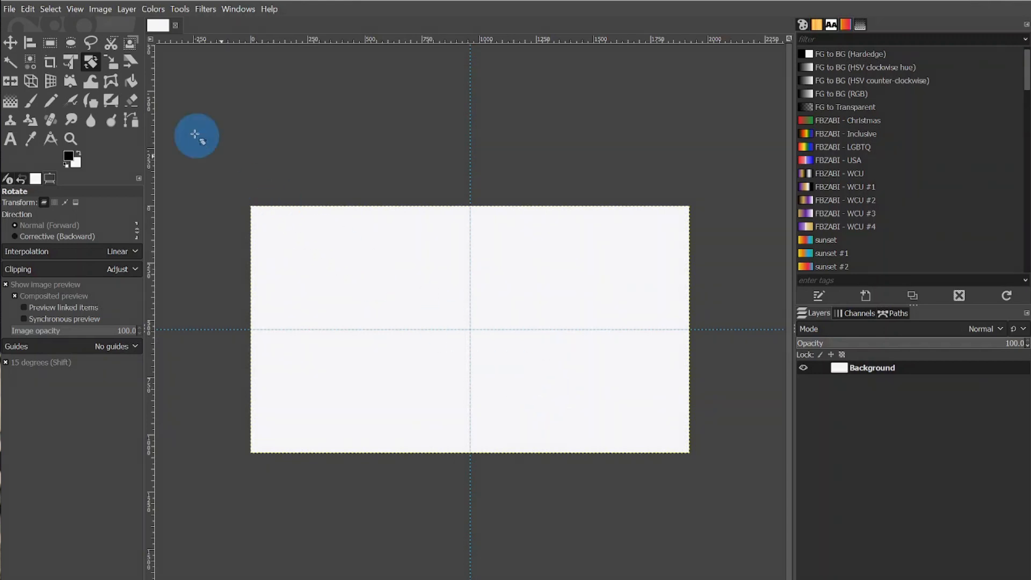
# - With Ellipse Select at fixed 1:1 ratio, drag out a 712 px circular selection
pyautogui.click(74, 8)
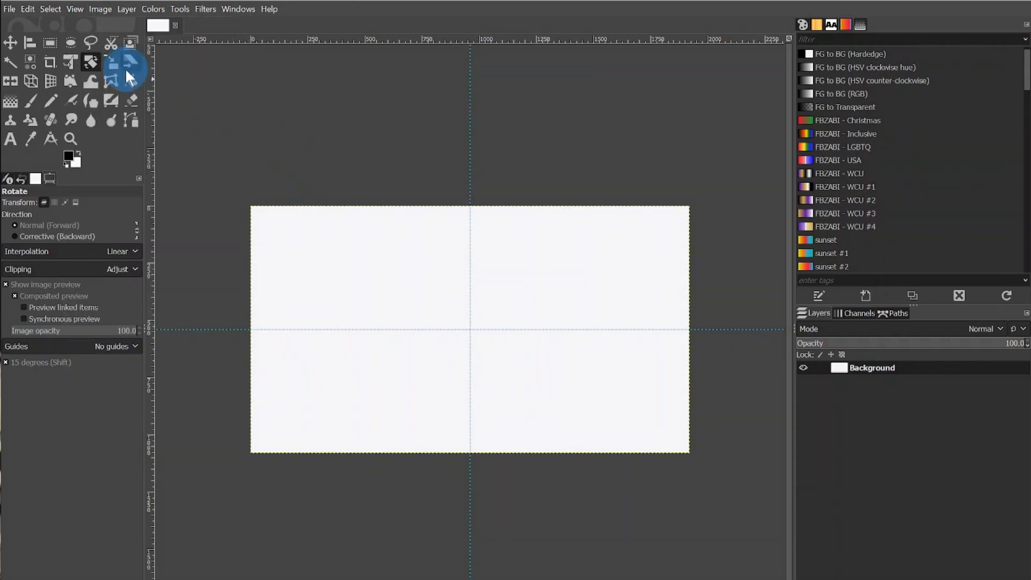
pyautogui.click(70, 42)
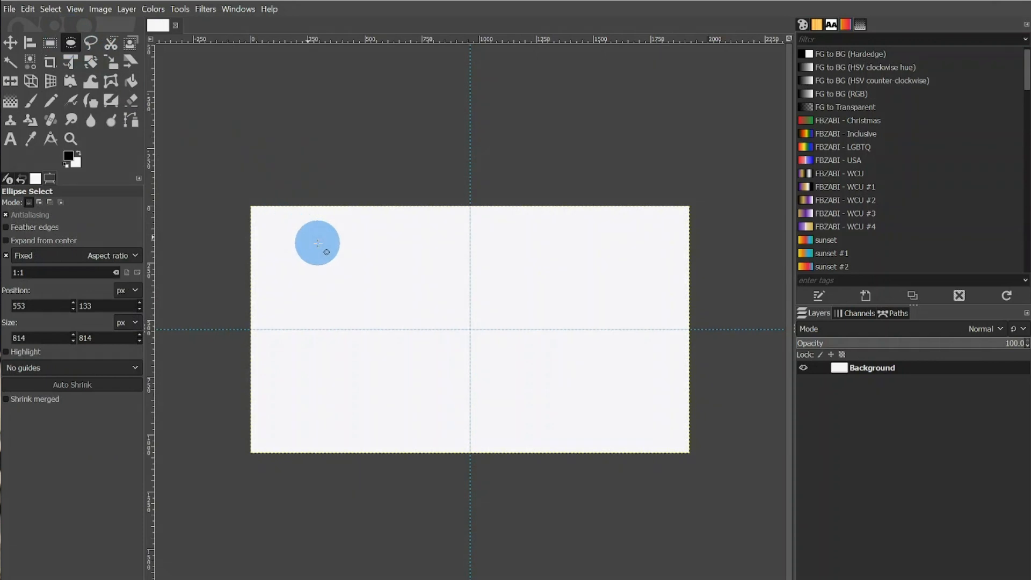
pyautogui.moveTo(318, 244); pyautogui.dragTo(347, 309)
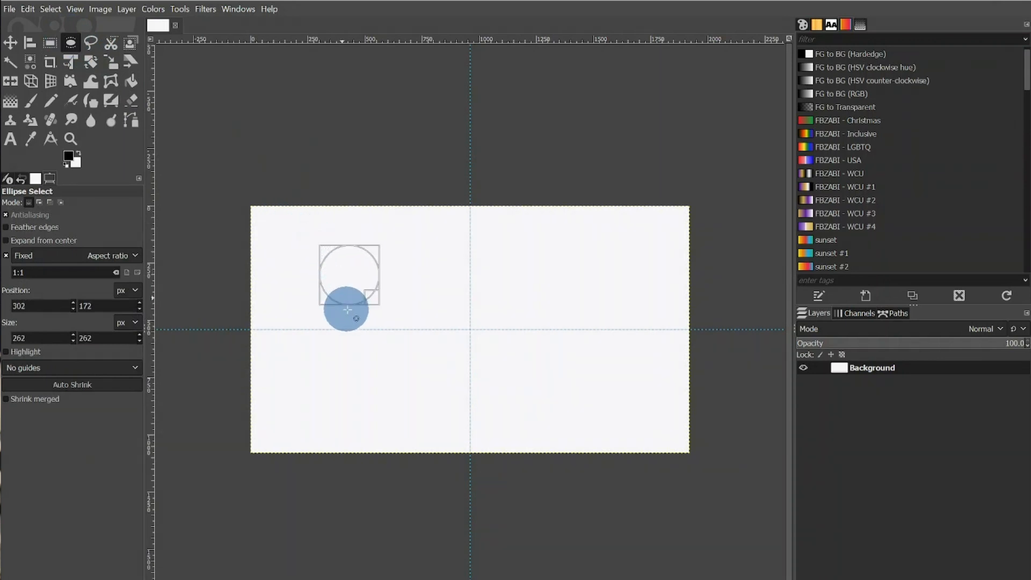
pyautogui.moveTo(347, 310); pyautogui.dragTo(396, 322)
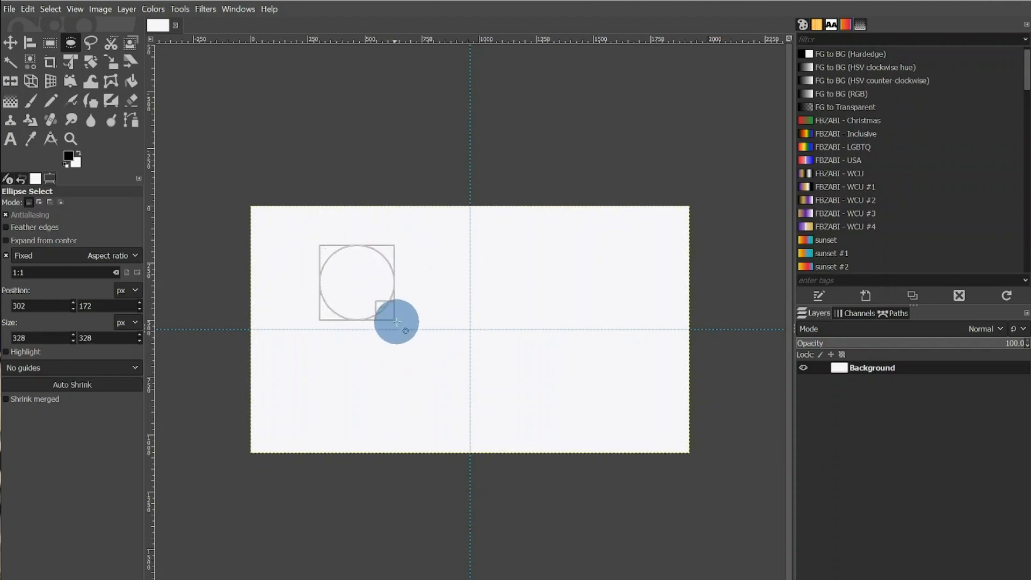
pyautogui.moveTo(396, 322); pyautogui.dragTo(418, 343)
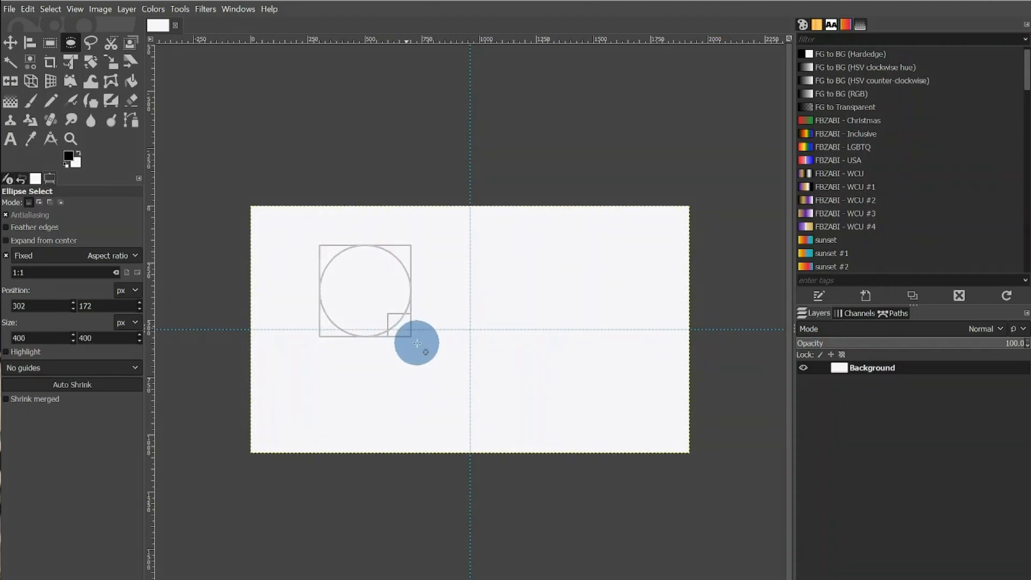
pyautogui.moveTo(418, 342); pyautogui.dragTo(482, 396)
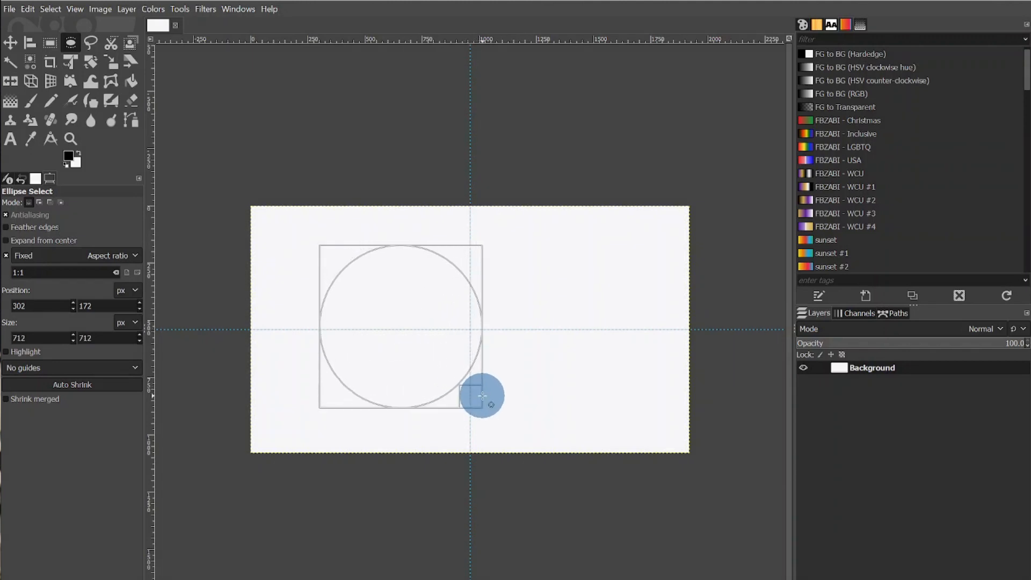
# - Move the circle so it is centred on the guide intersection
pyautogui.moveTo(482, 395); pyautogui.dragTo(469, 367)
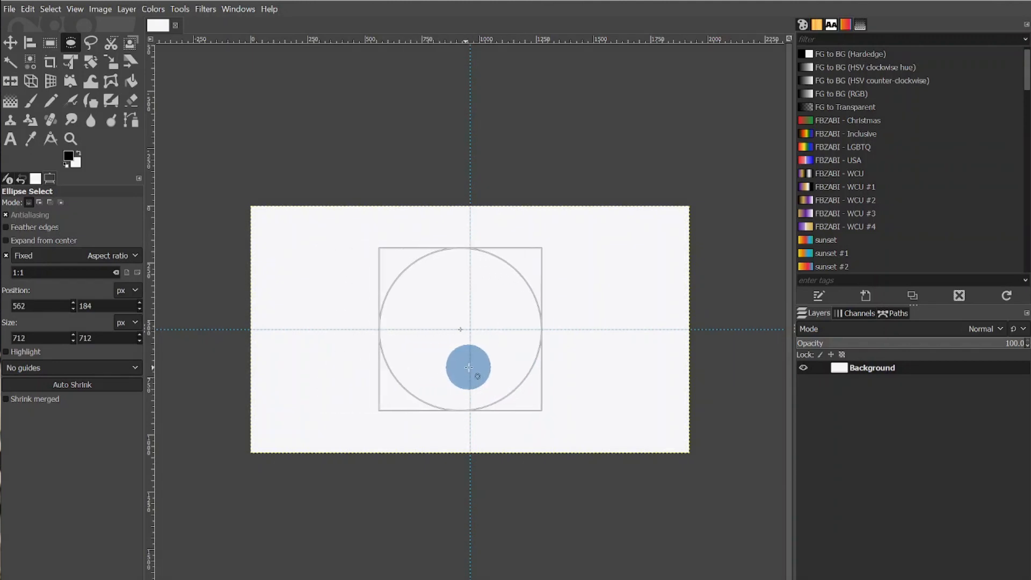
pyautogui.moveTo(469, 328); pyautogui.dragTo(496, 329)
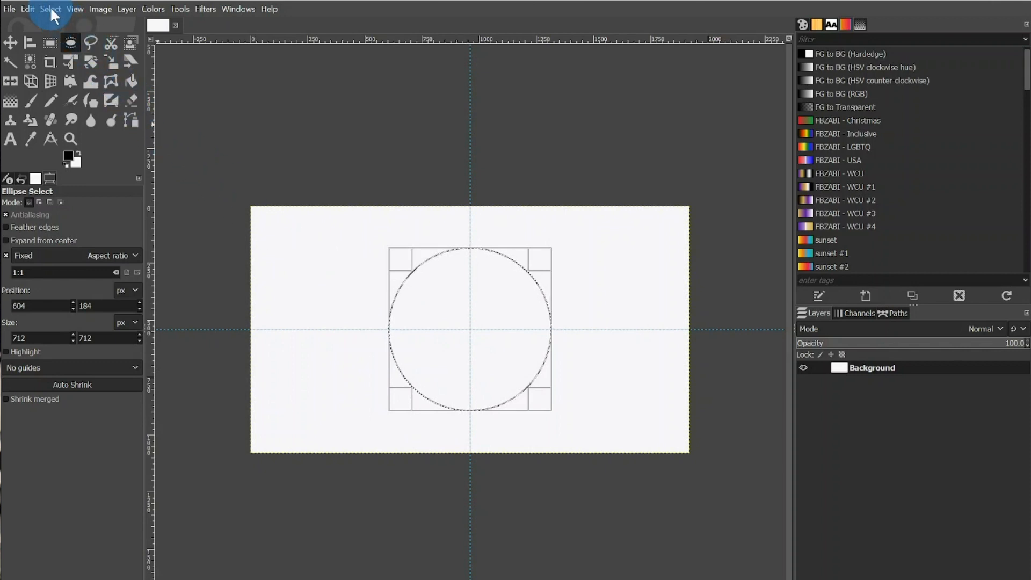
# - Convert the circular selection to a path, then clear the selection with Select > None
pyautogui.click(49, 9)
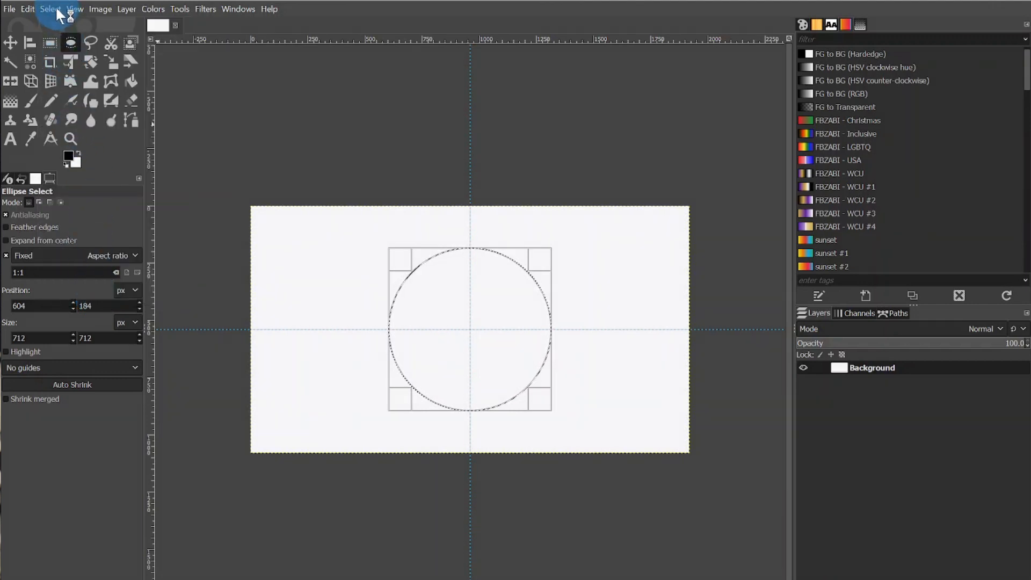
pyautogui.click(49, 9)
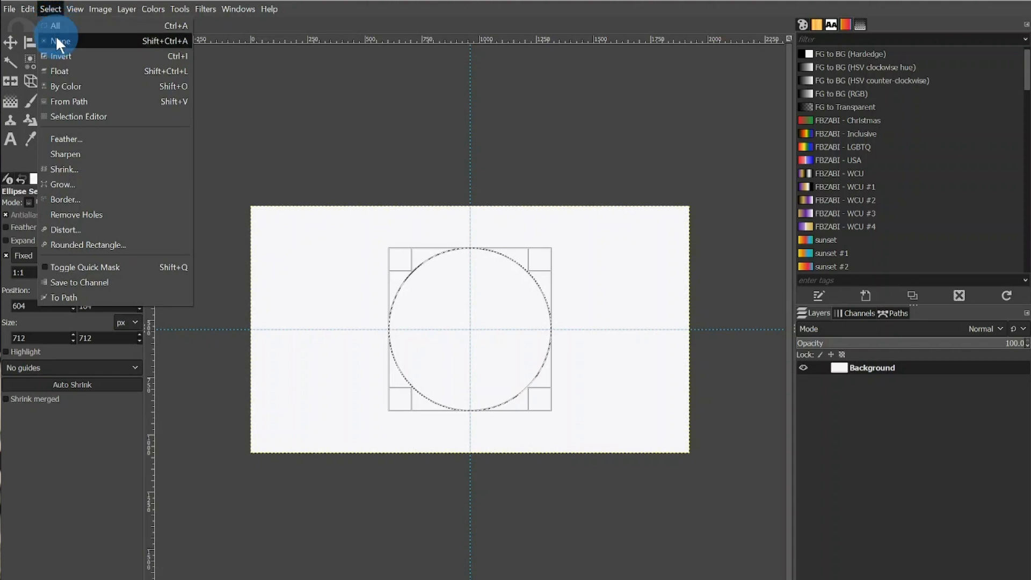
pyautogui.click(60, 41)
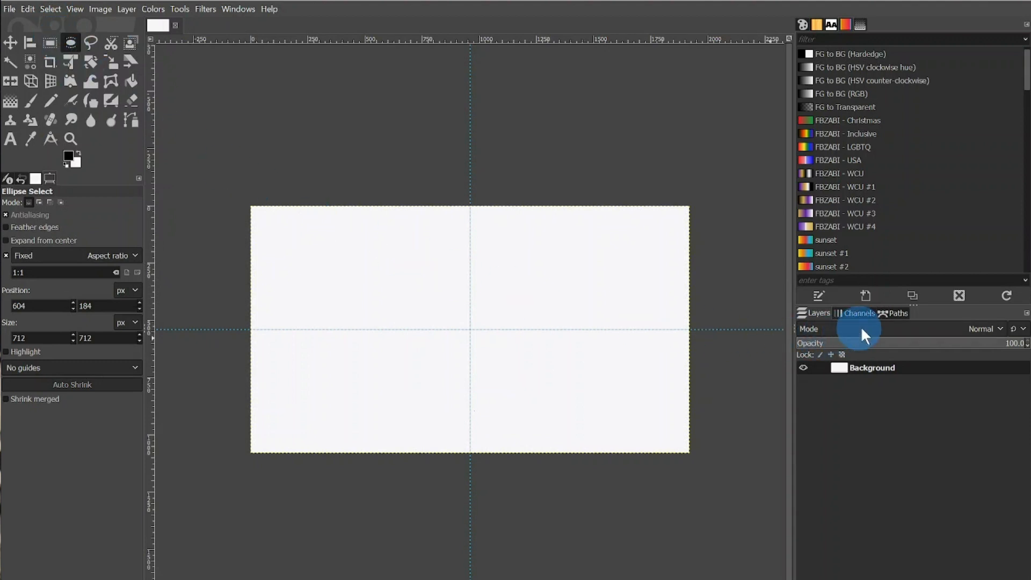
pyautogui.moveTo(895, 326)
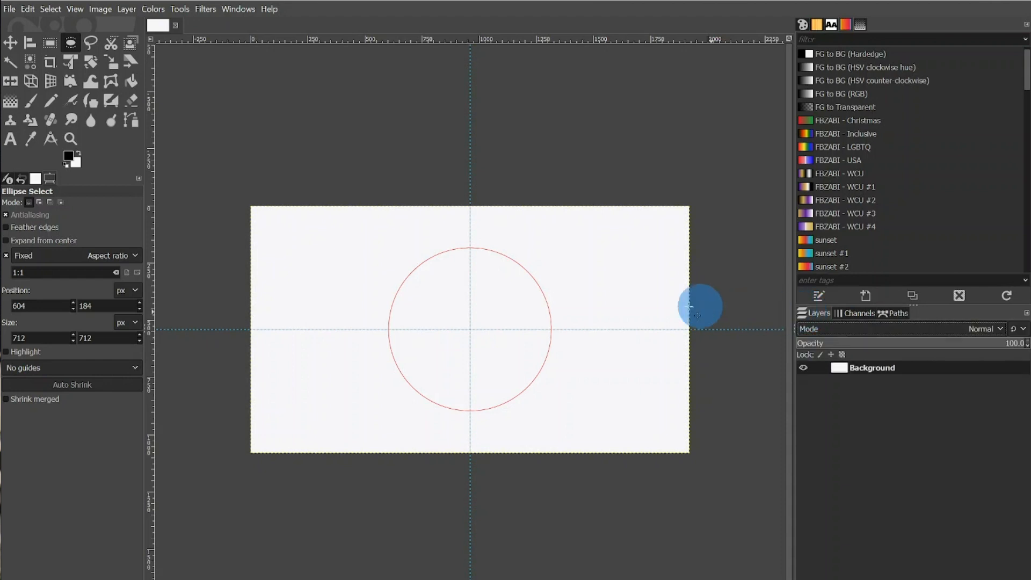
# - Add a text box above the circle reading 'XYZ FAMILY'
pyautogui.click(10, 139)
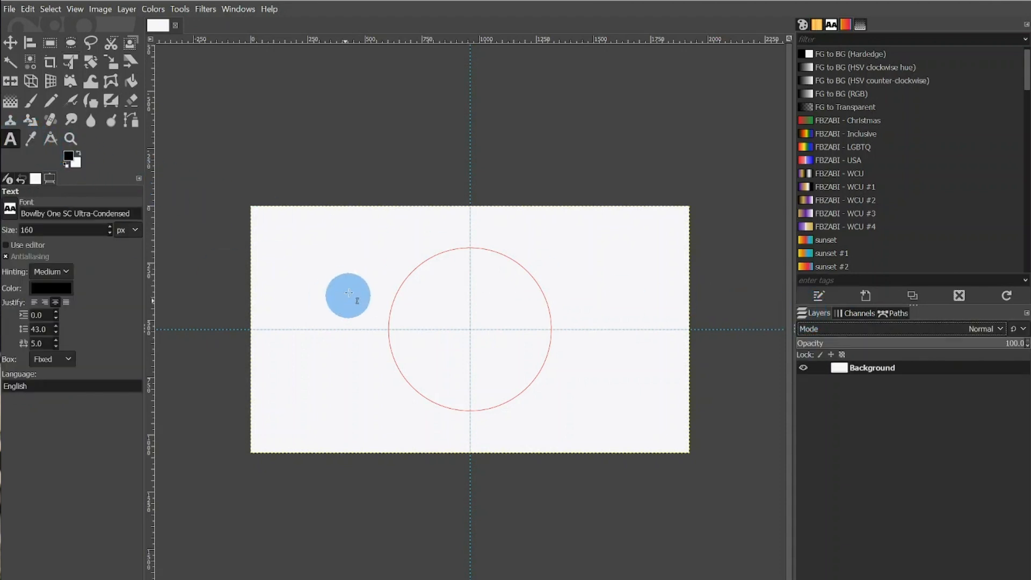
pyautogui.moveTo(348, 294); pyautogui.dragTo(578, 289)
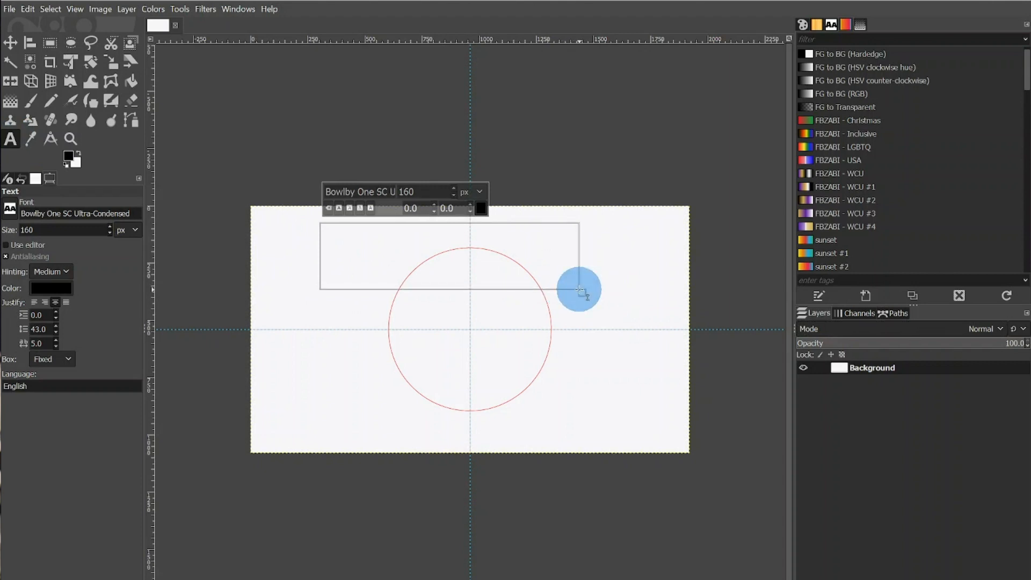
pyautogui.write('XYZ F')
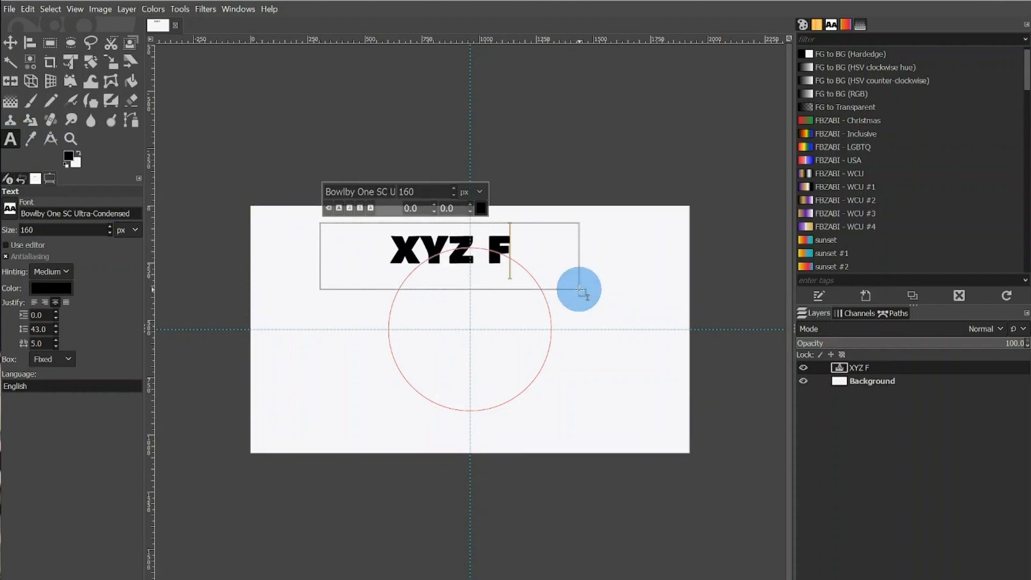
pyautogui.write('AMILY')
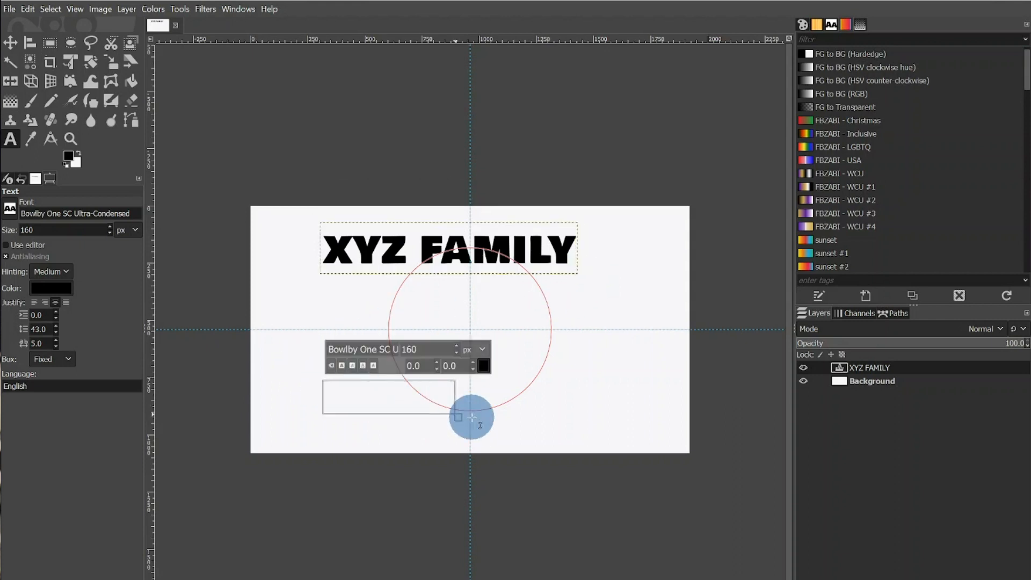
# - Add a second text box below the circle reading 'VACATION'
pyautogui.write('VAC')
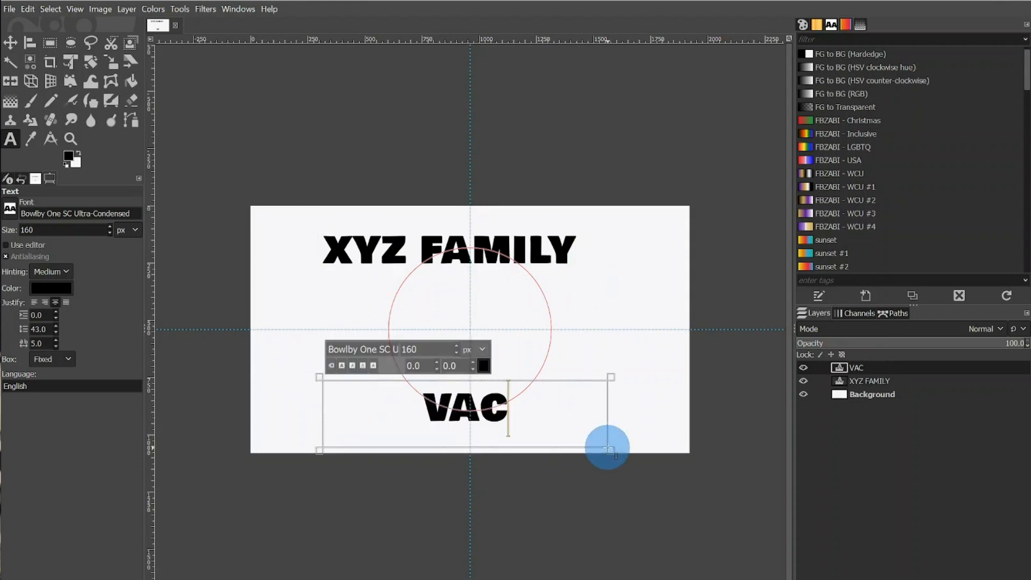
pyautogui.write('ATION')
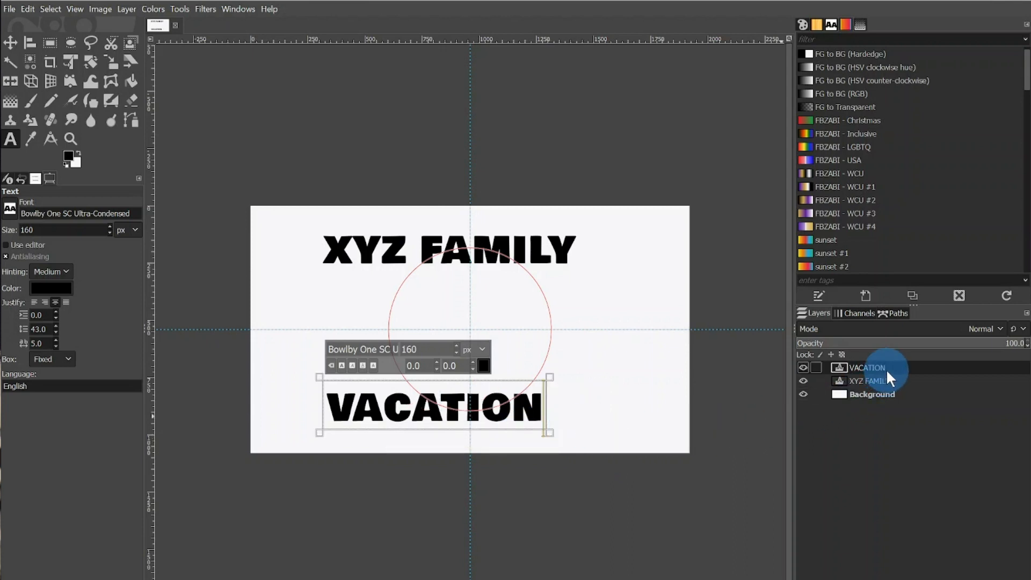
# - Apply Text along Path to the VACATION layer and hide the flat VACATION text
pyautogui.rightClick(867, 367)
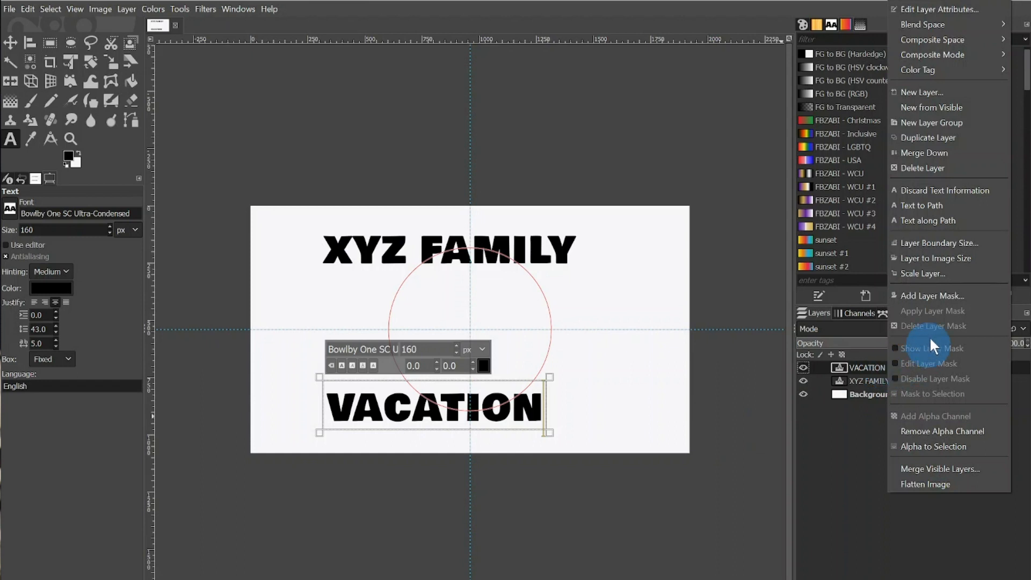
pyautogui.click(930, 220)
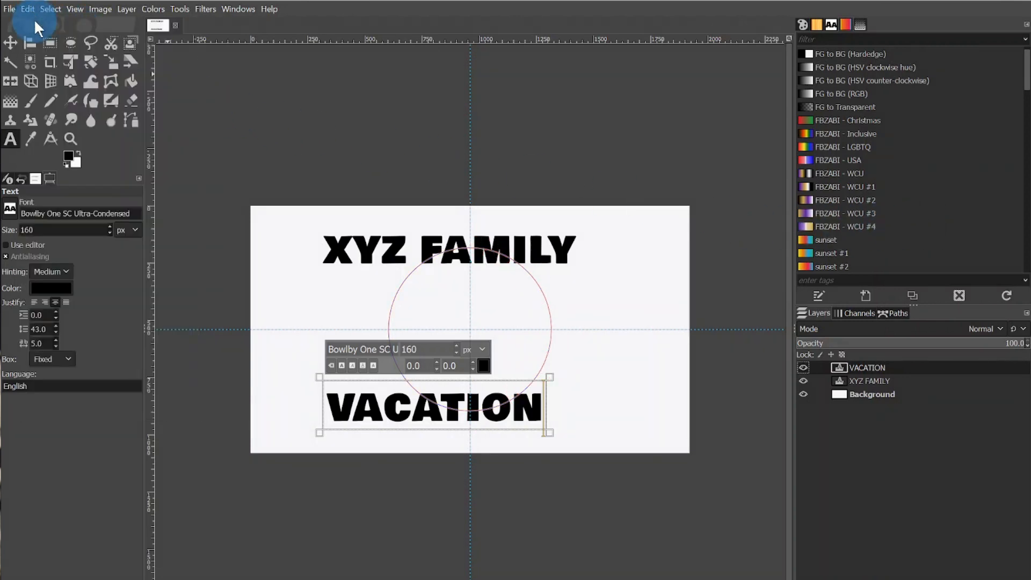
pyautogui.click(10, 82)
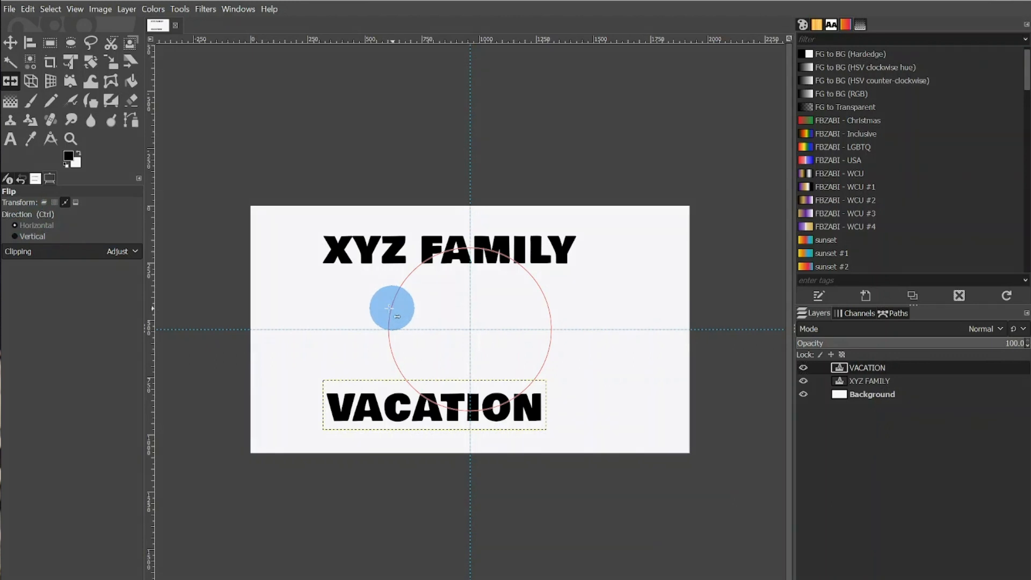
pyautogui.rightClick(868, 368)
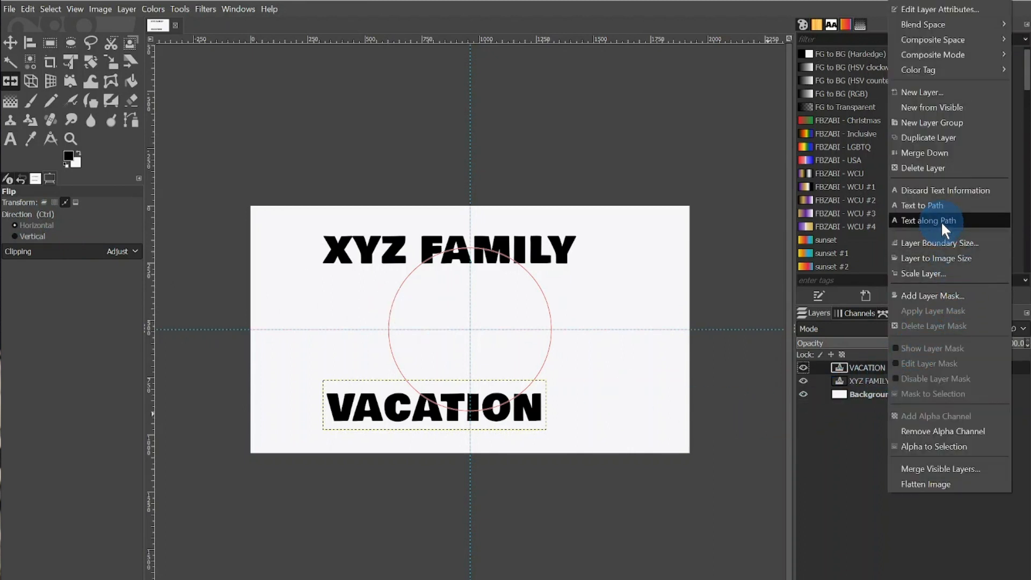
pyautogui.click(927, 221)
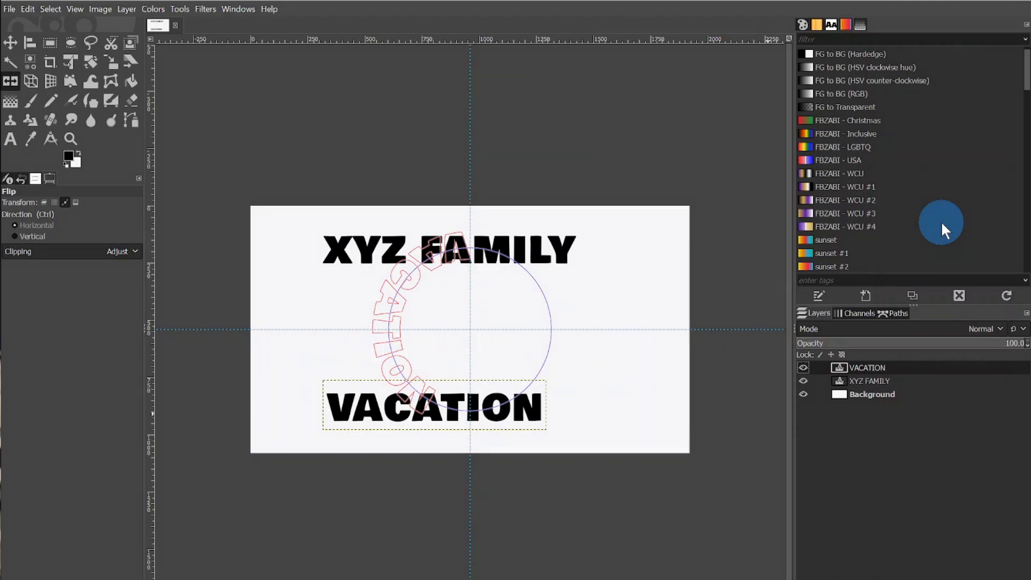
pyautogui.click(803, 367)
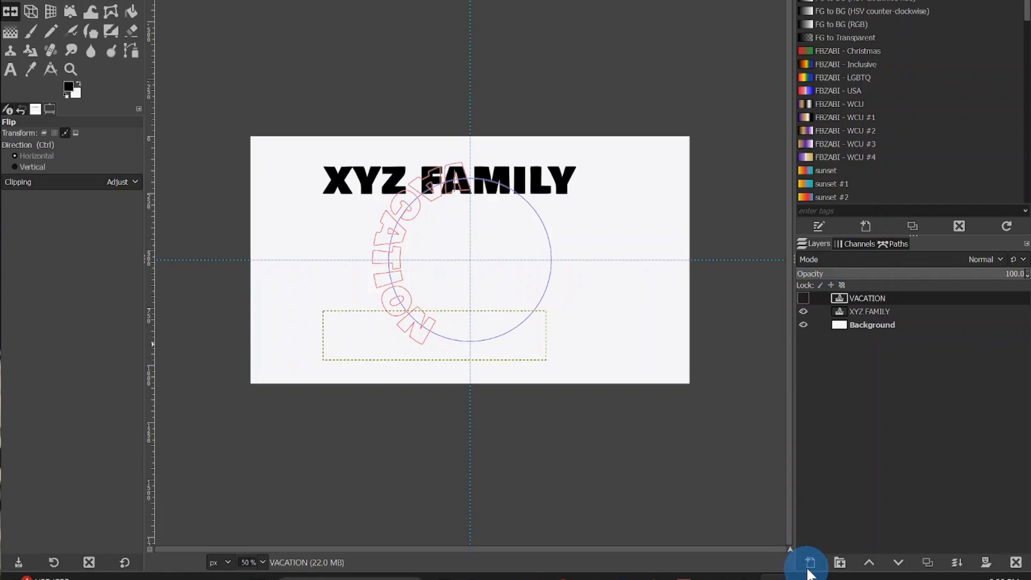
# - Add a new transparent 1920×1080 layer from the Layers panel
pyautogui.click(807, 562)
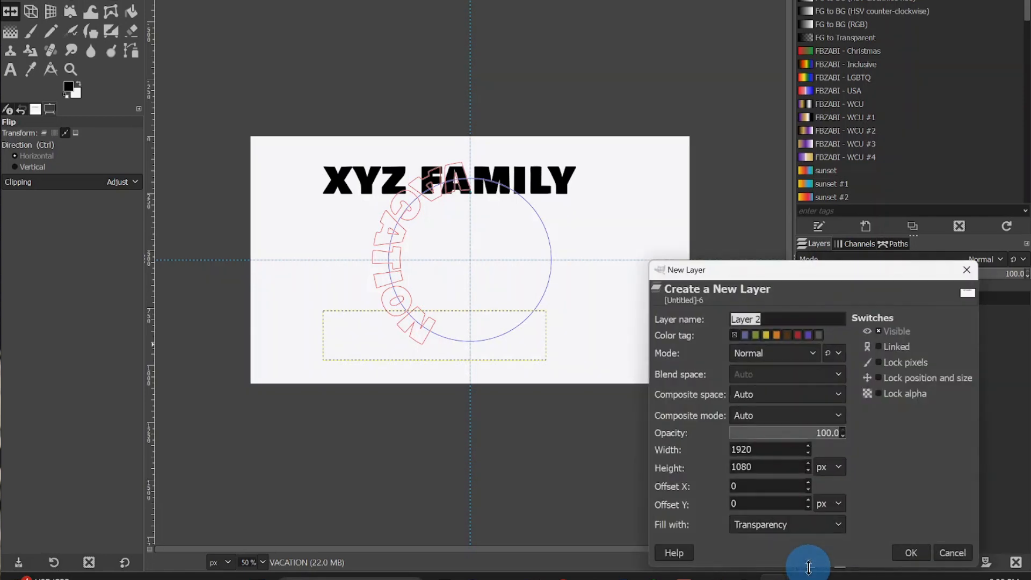
pyautogui.moveTo(862, 566)
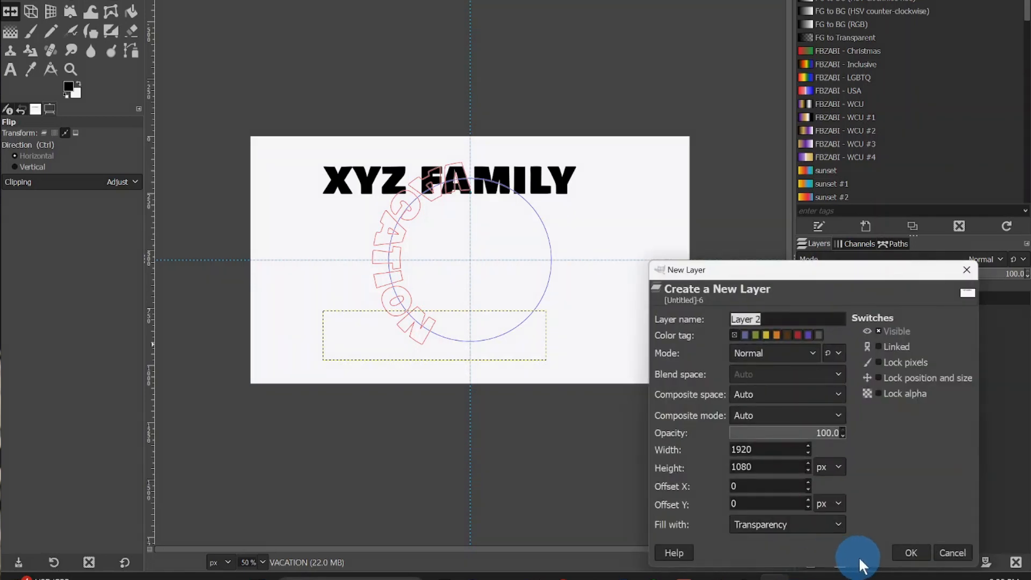
pyautogui.click(910, 552)
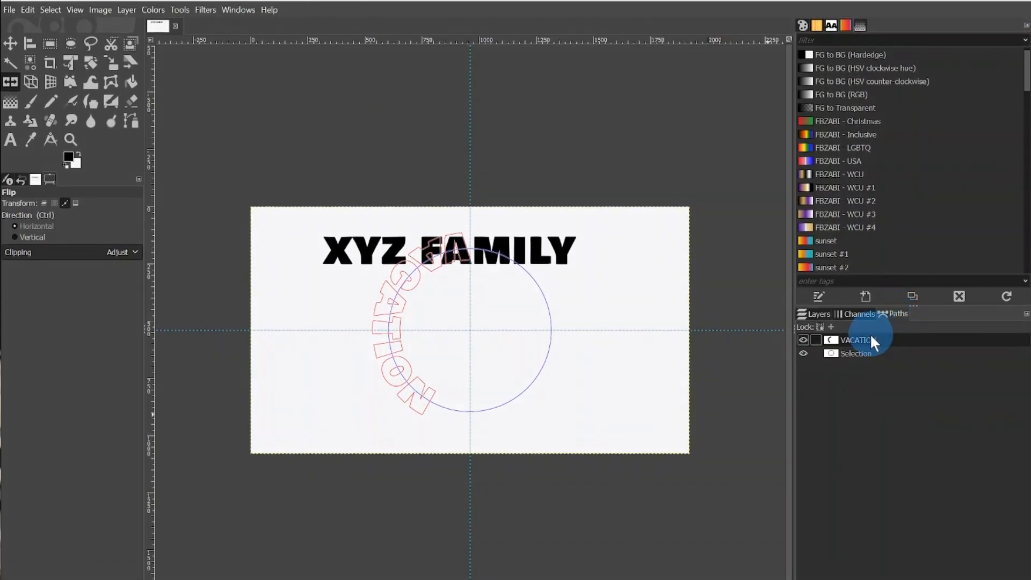
# - Select the VACATION path's area and fill it with the black foreground colour
pyautogui.rightClick(855, 341)
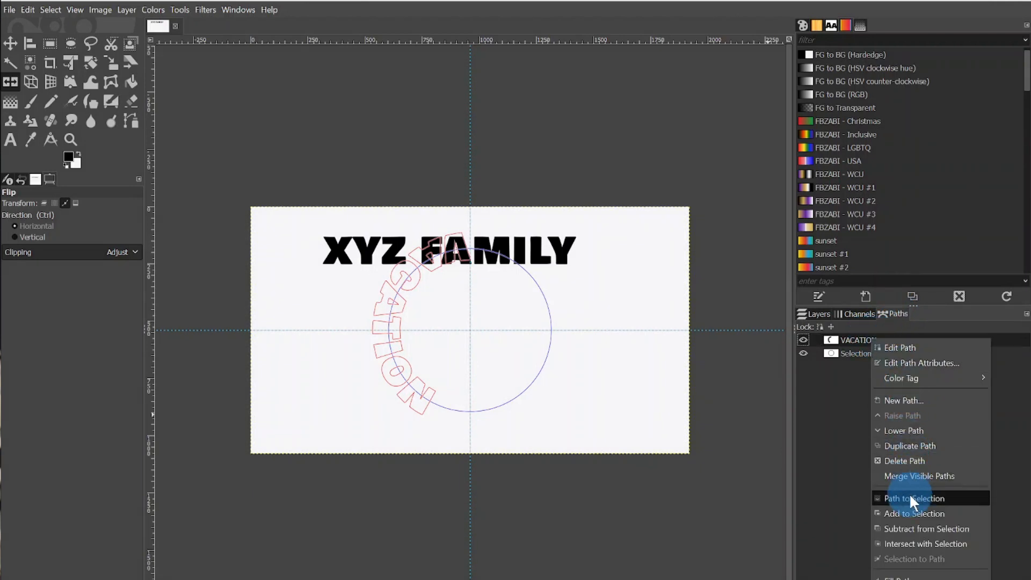
pyautogui.click(913, 499)
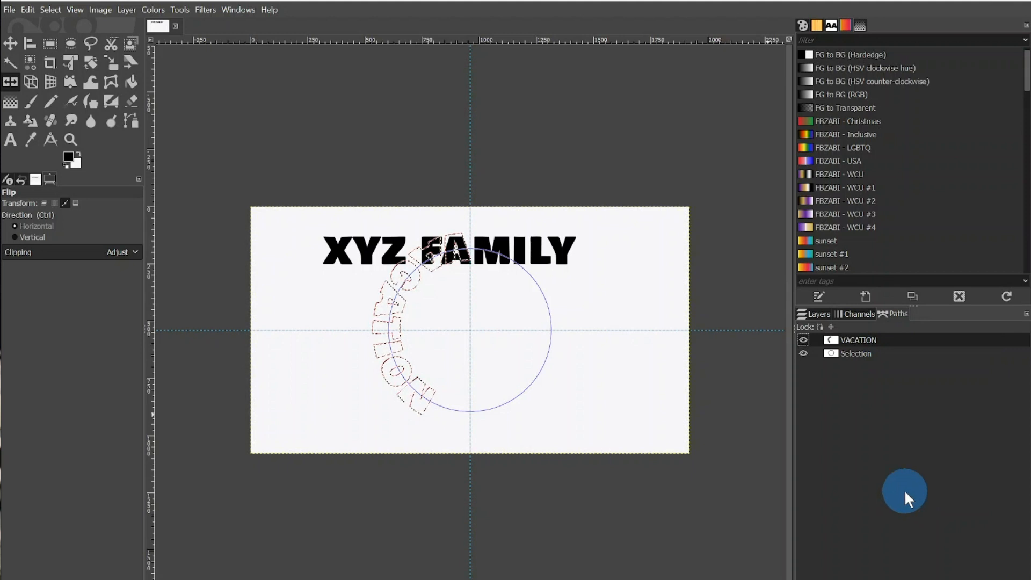
pyautogui.click(27, 10)
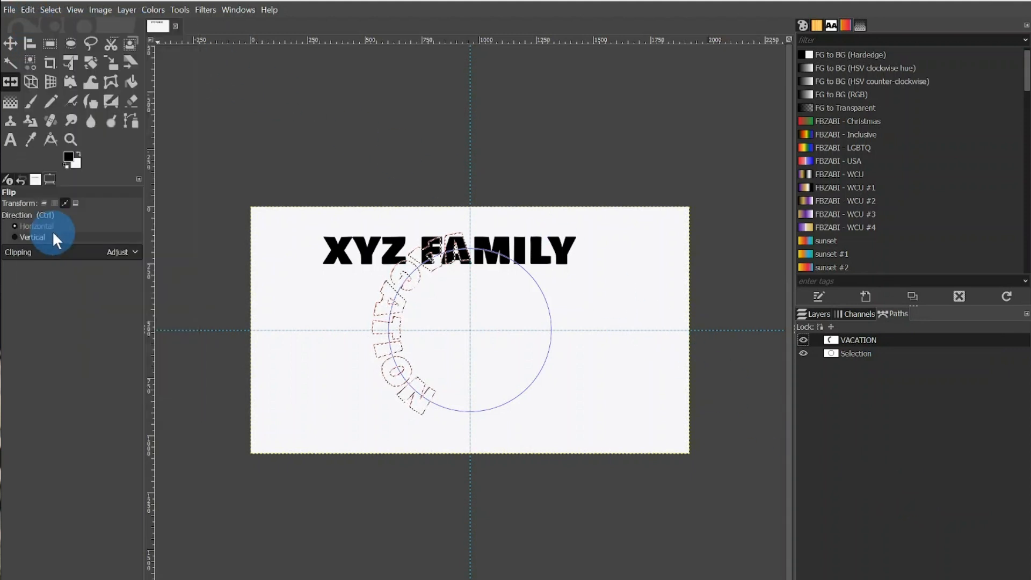
pyautogui.click(34, 237)
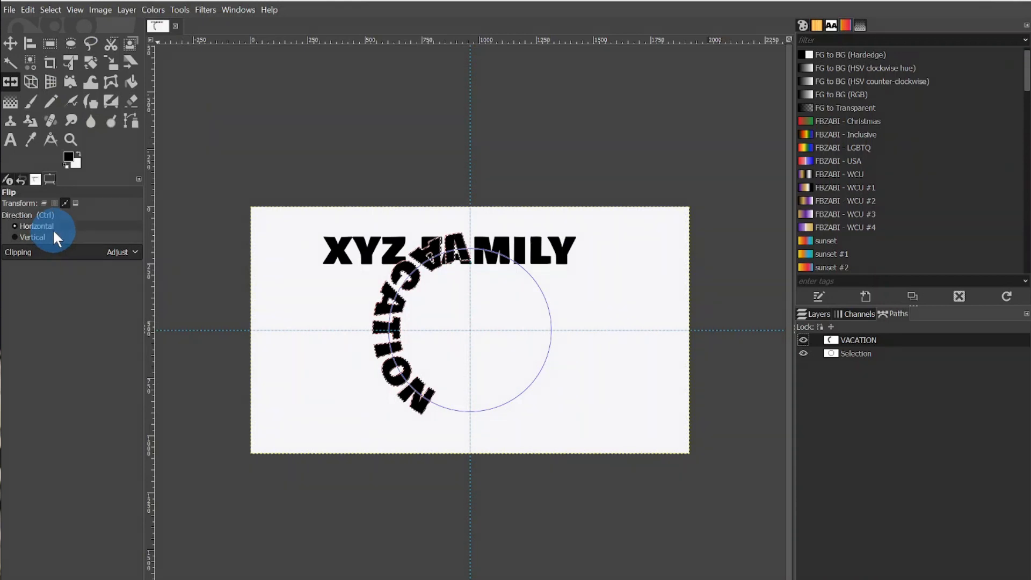
pyautogui.click(50, 10)
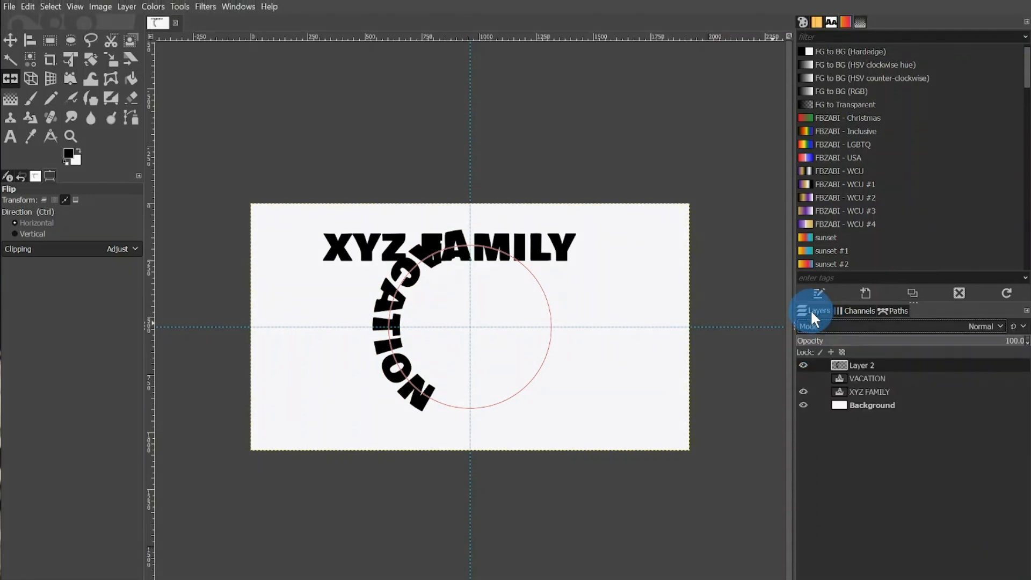
pyautogui.moveTo(96, 69)
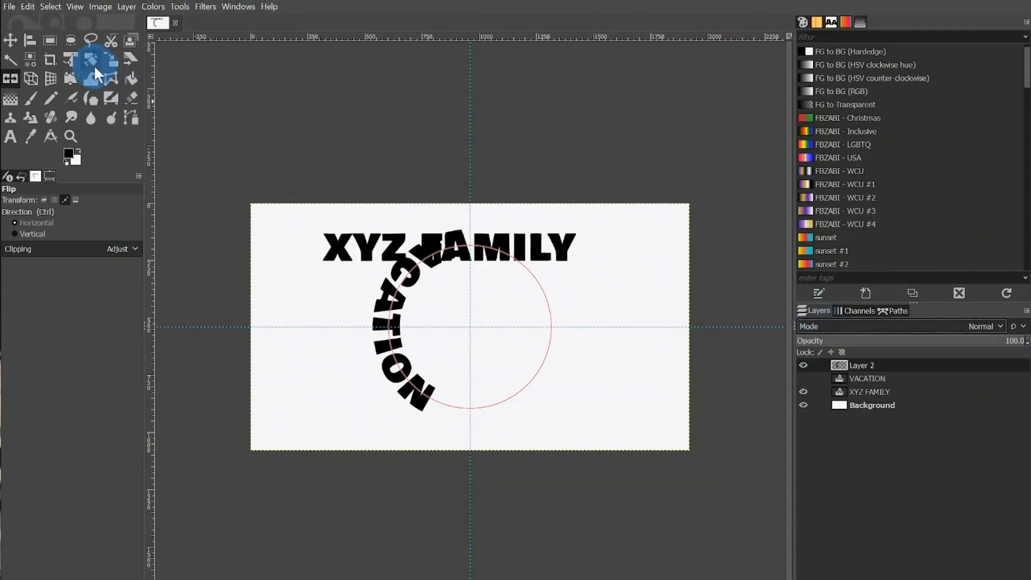
# - Rotate the black VACATION lettering by about -102.86° so it arcs under the circle
pyautogui.click(91, 59)
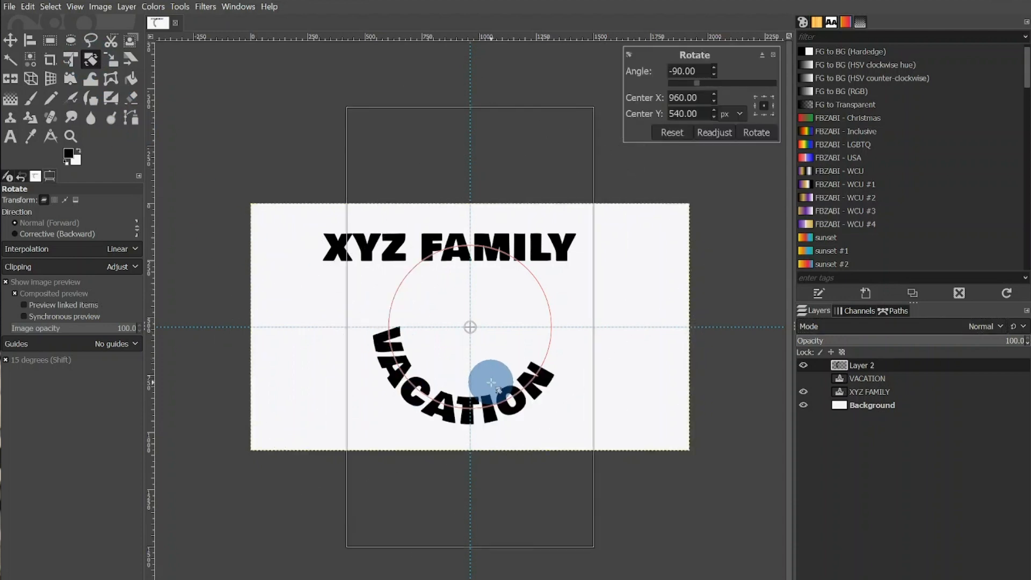
pyautogui.moveTo(490, 381); pyautogui.dragTo(506, 378)
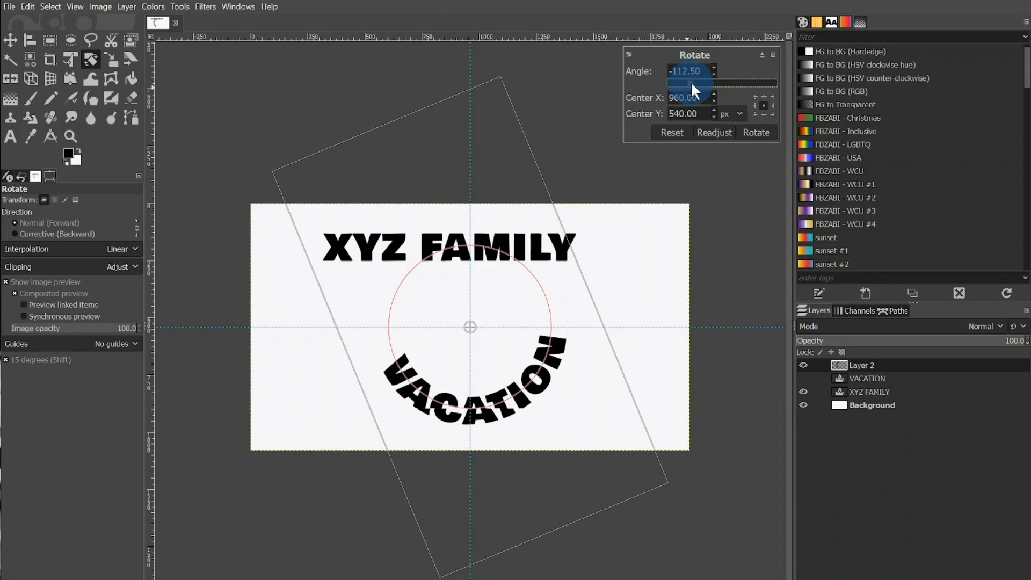
pyautogui.moveTo(691, 84); pyautogui.dragTo(694, 84)
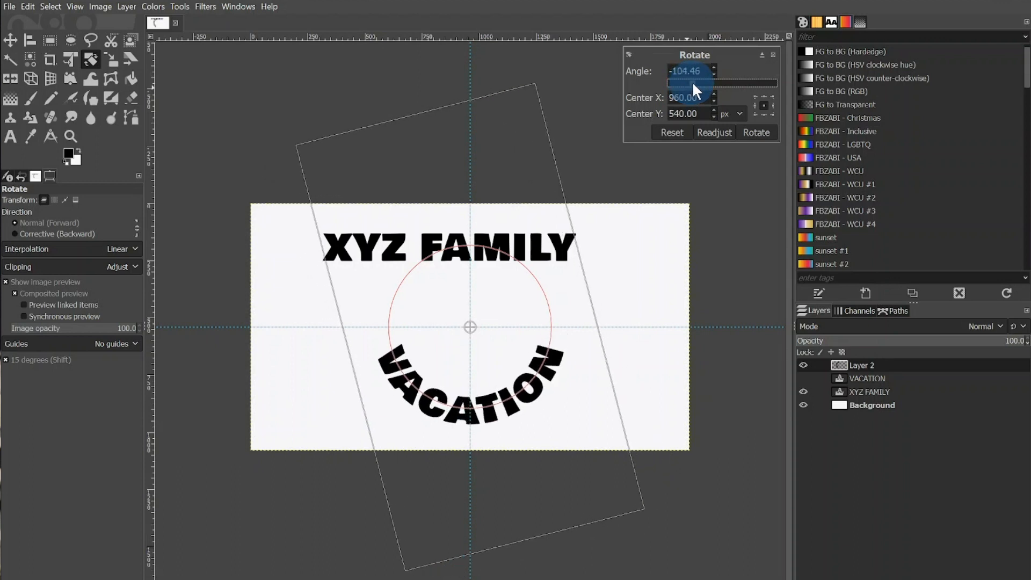
pyautogui.moveTo(691, 84); pyautogui.dragTo(694, 84)
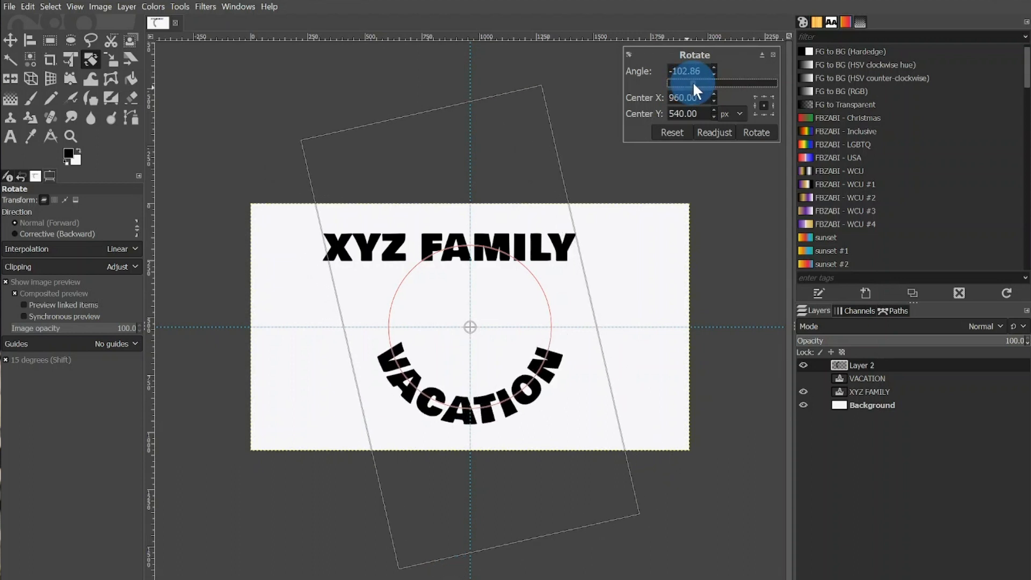
pyautogui.click(756, 133)
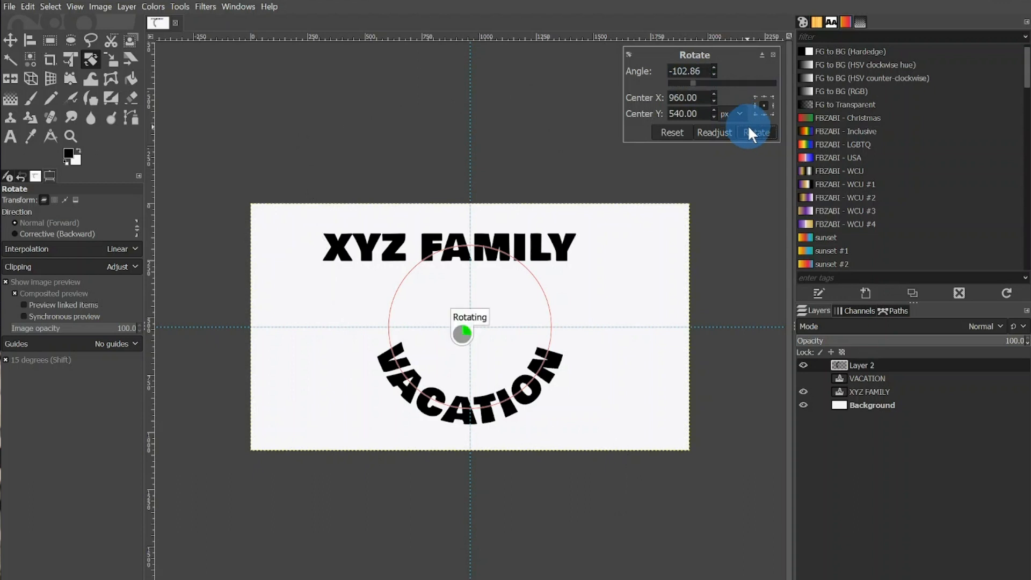
pyautogui.click(756, 133)
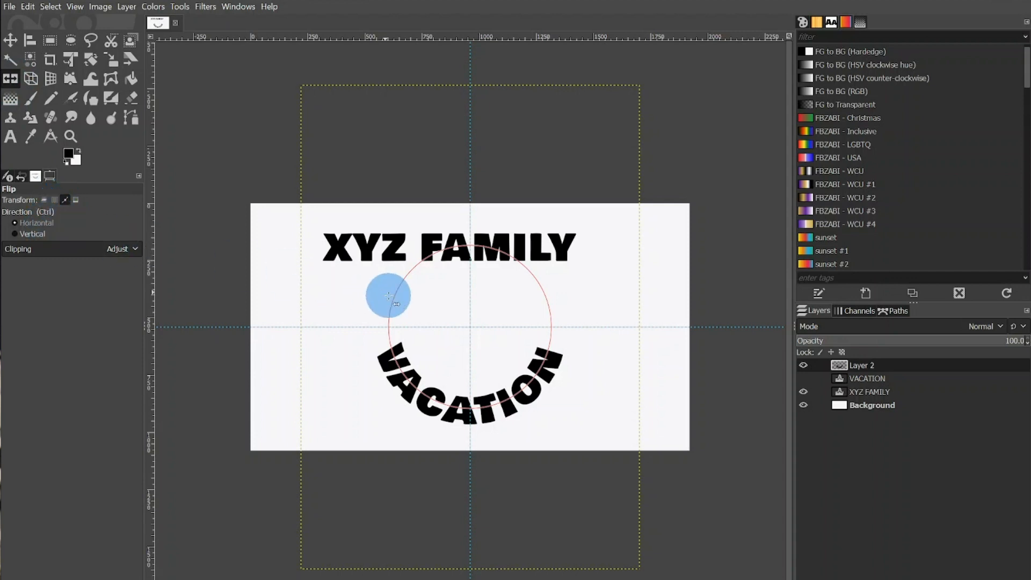
pyautogui.moveTo(634, 369)
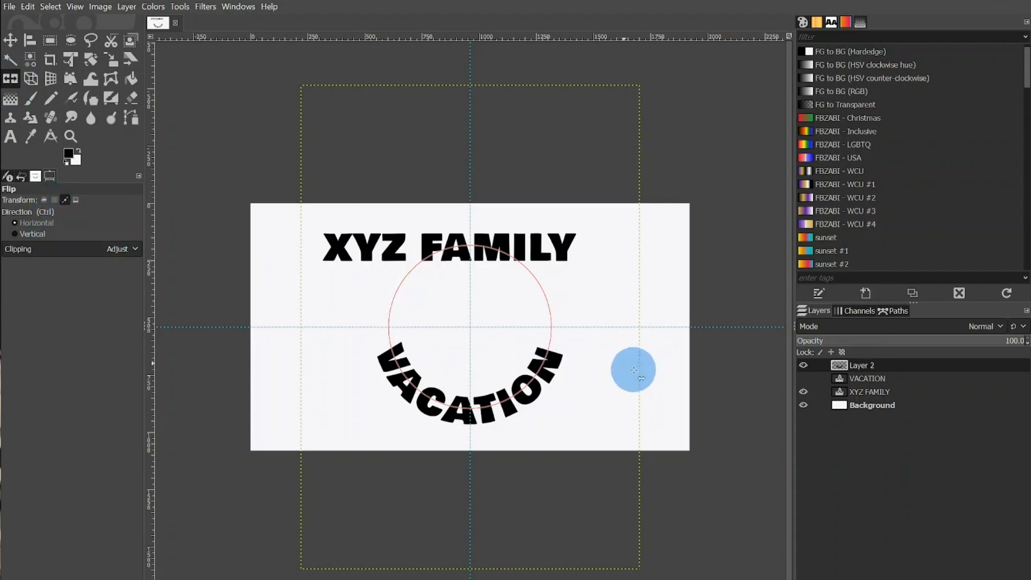
# - Apply Text along Path to the XYZ FAMILY layer and hide the flat XYZ FAMILY text
pyautogui.rightClick(869, 391)
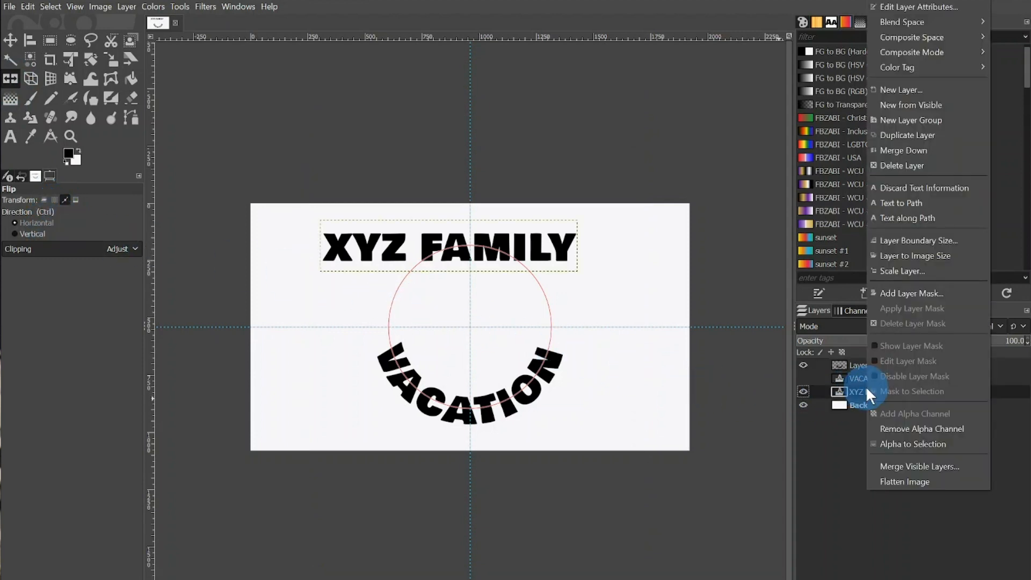
pyautogui.click(908, 218)
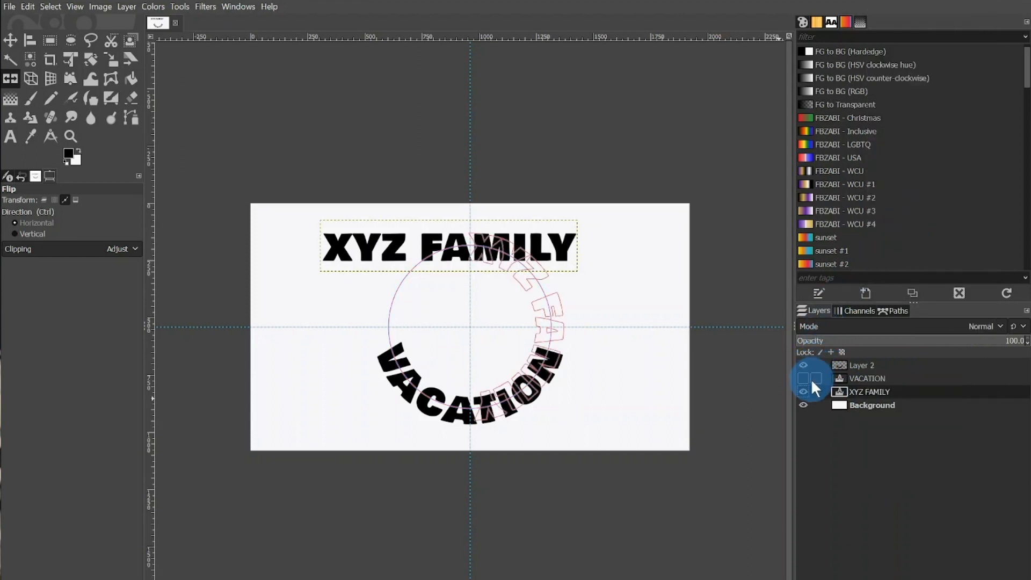
pyautogui.click(804, 391)
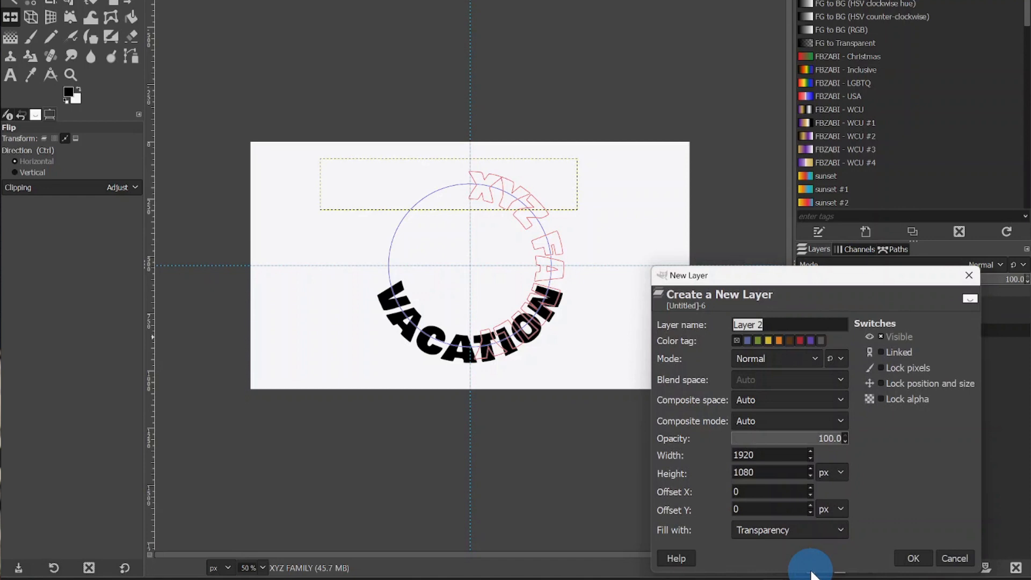
# - Confirm another transparent 1920×1080 layer in the New Layer dialog
pyautogui.click(912, 558)
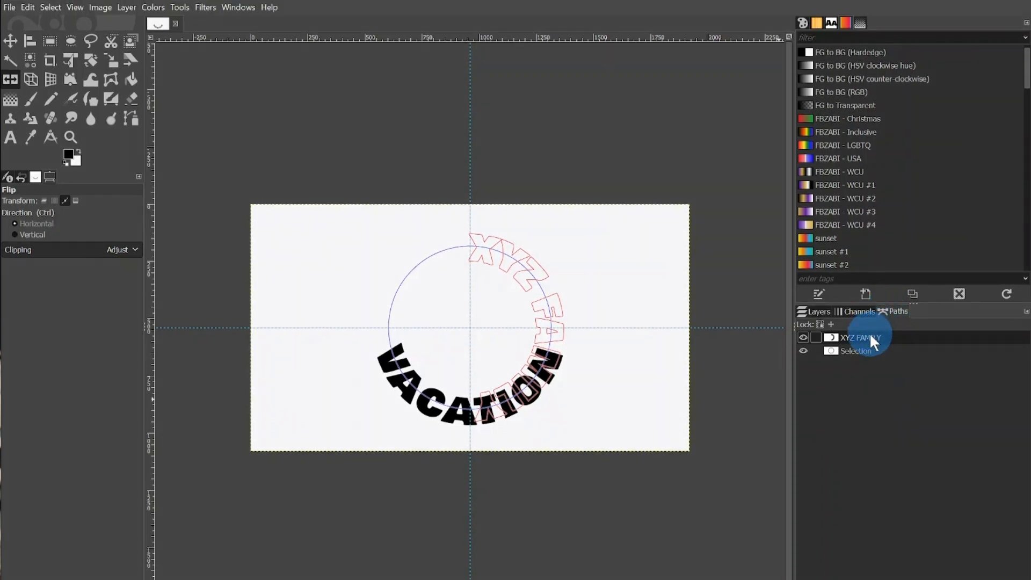
# - Convert the XYZ FAMILY path to a selection and fill it with black foreground colour
pyautogui.rightClick(856, 337)
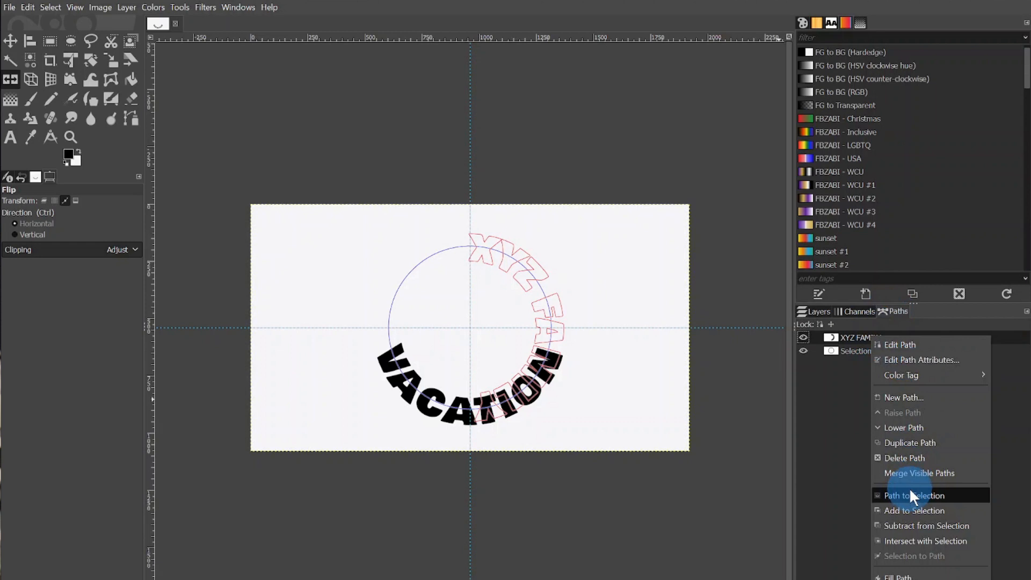
pyautogui.click(914, 495)
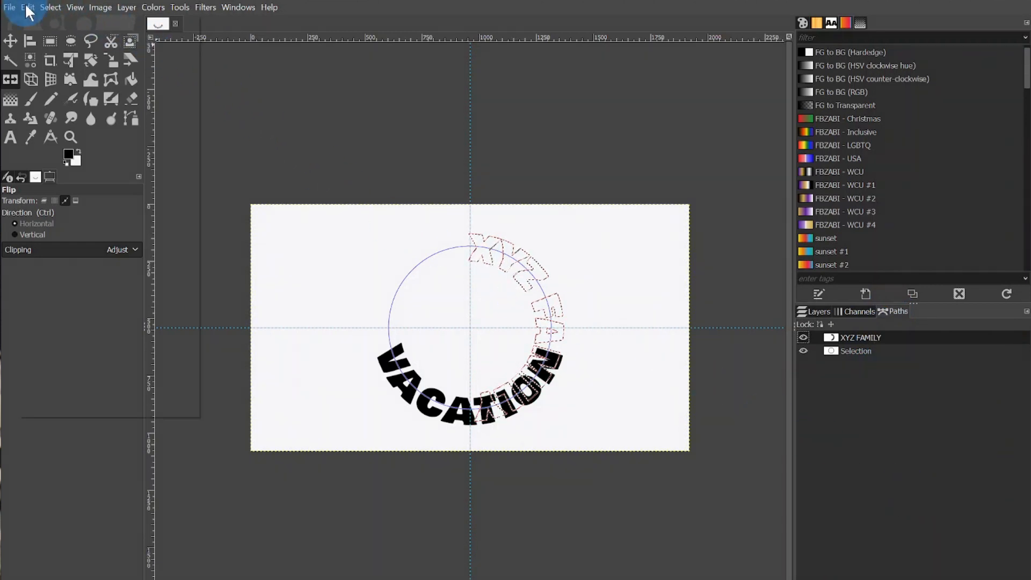
pyautogui.click(28, 8)
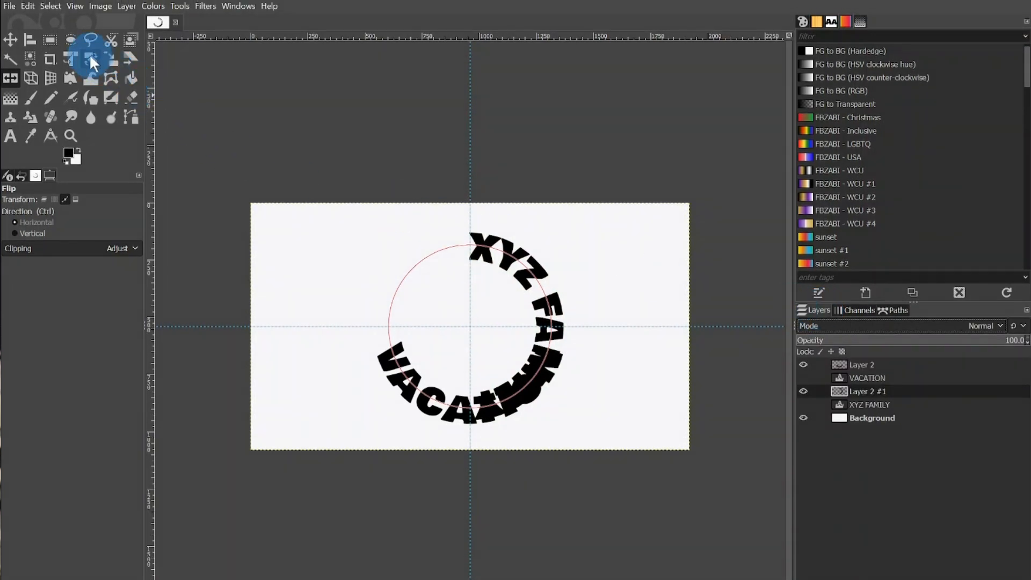
# - Rotate the black XYZ FAMILY lettering about -90 degrees to arc across the circle's top
pyautogui.click(90, 58)
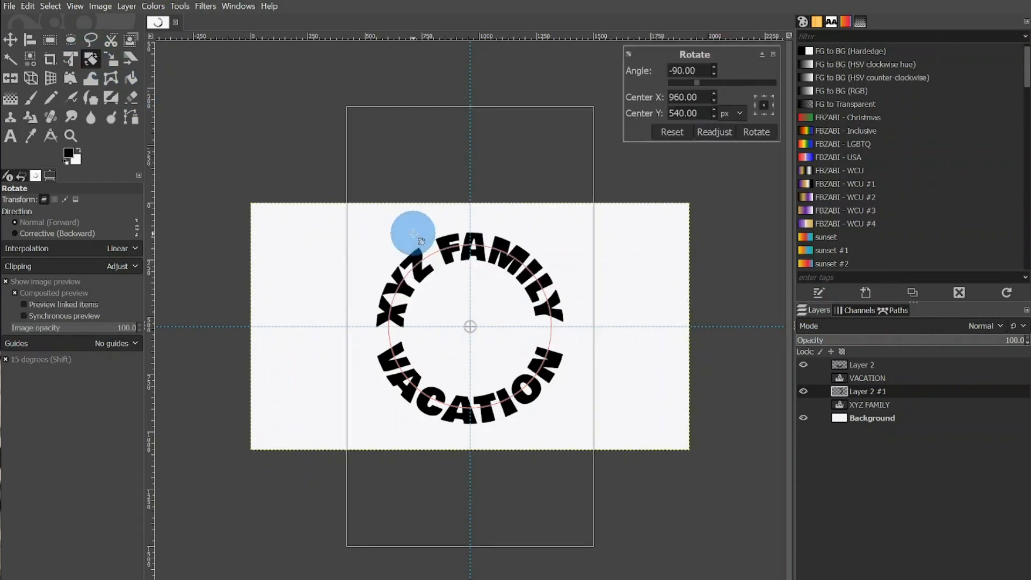
pyautogui.moveTo(694, 84); pyautogui.dragTo(700, 84)
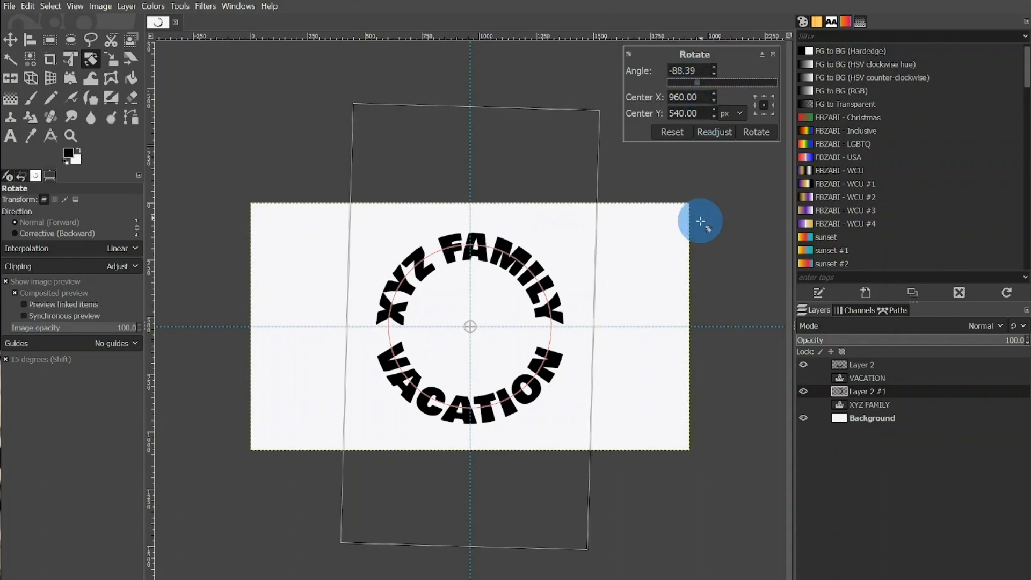
pyautogui.click(755, 132)
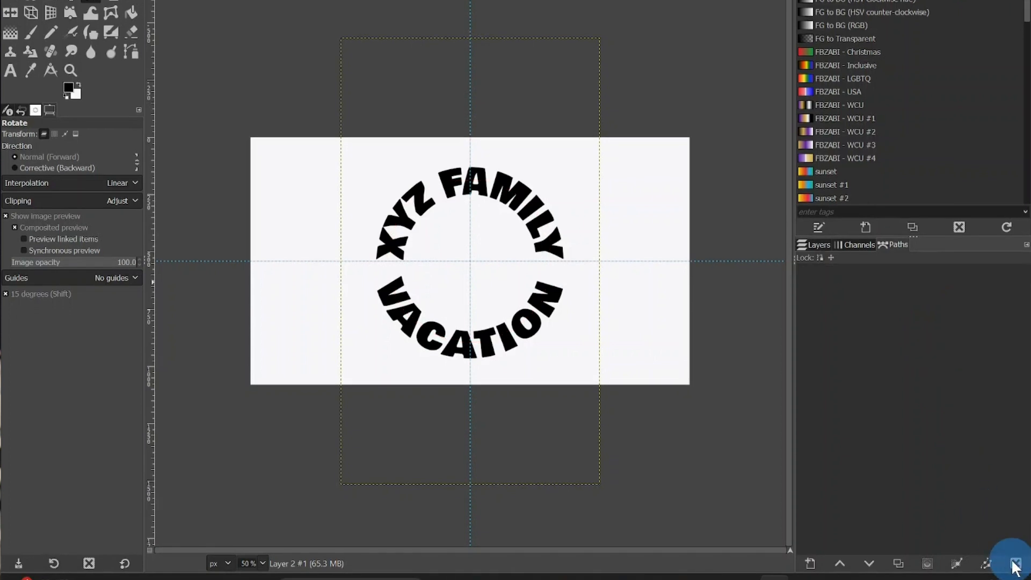
# - Delete the white Background layer, leaving the circular text on transparency
pyautogui.click(819, 245)
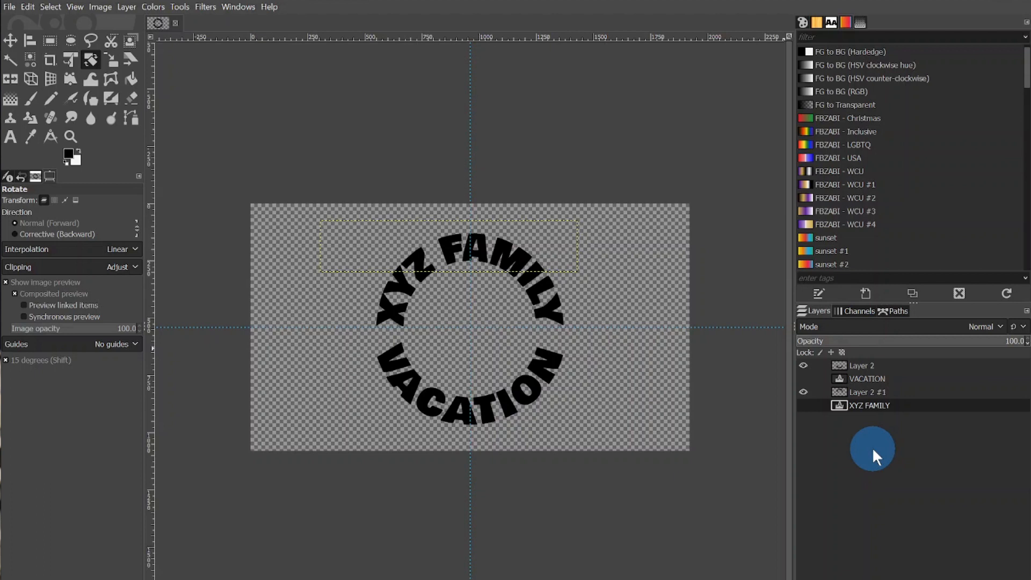
pyautogui.click(100, 7)
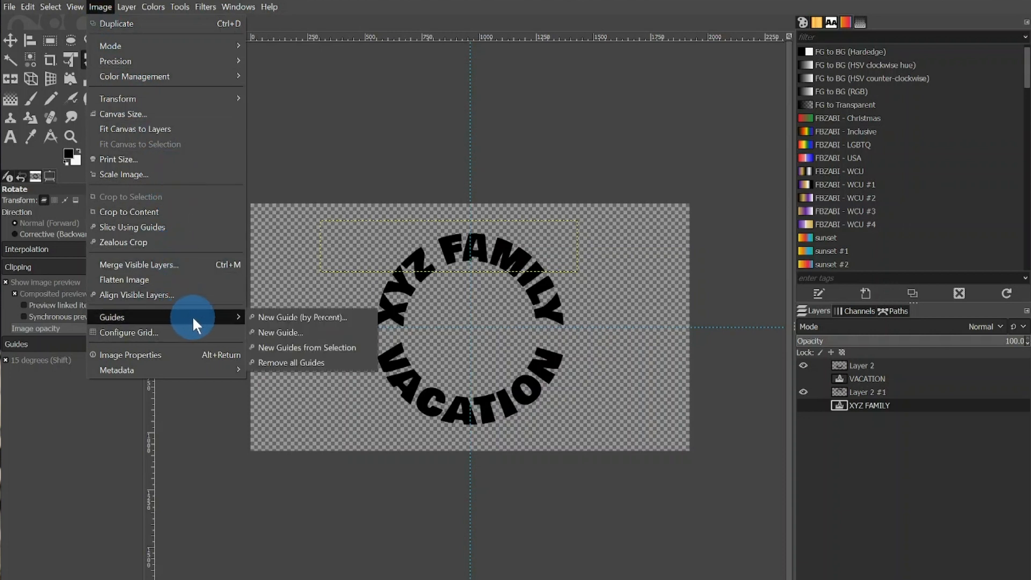
# - Clear every guide line via Image > Guides > Remove all Guides
pyautogui.click(291, 362)
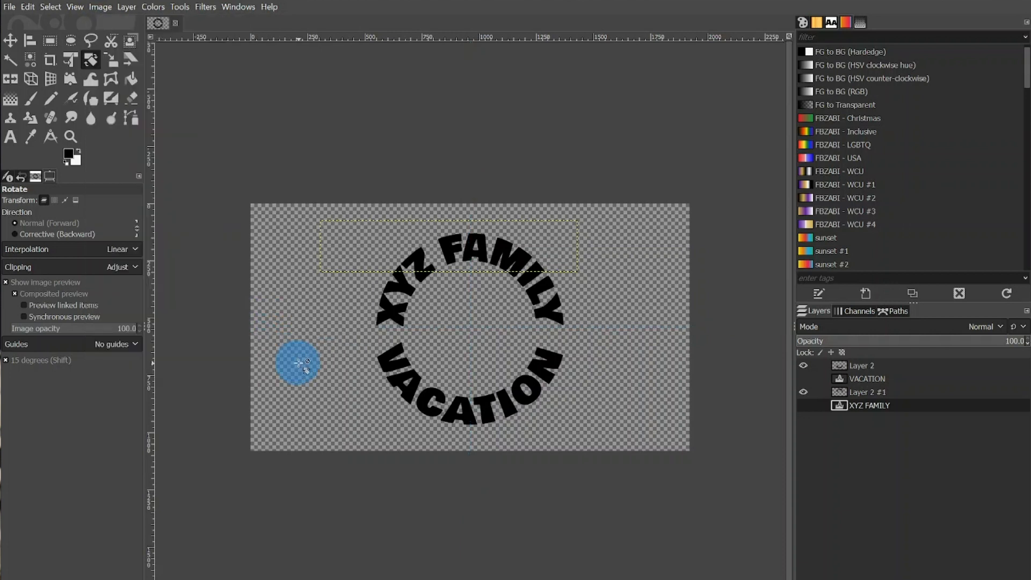